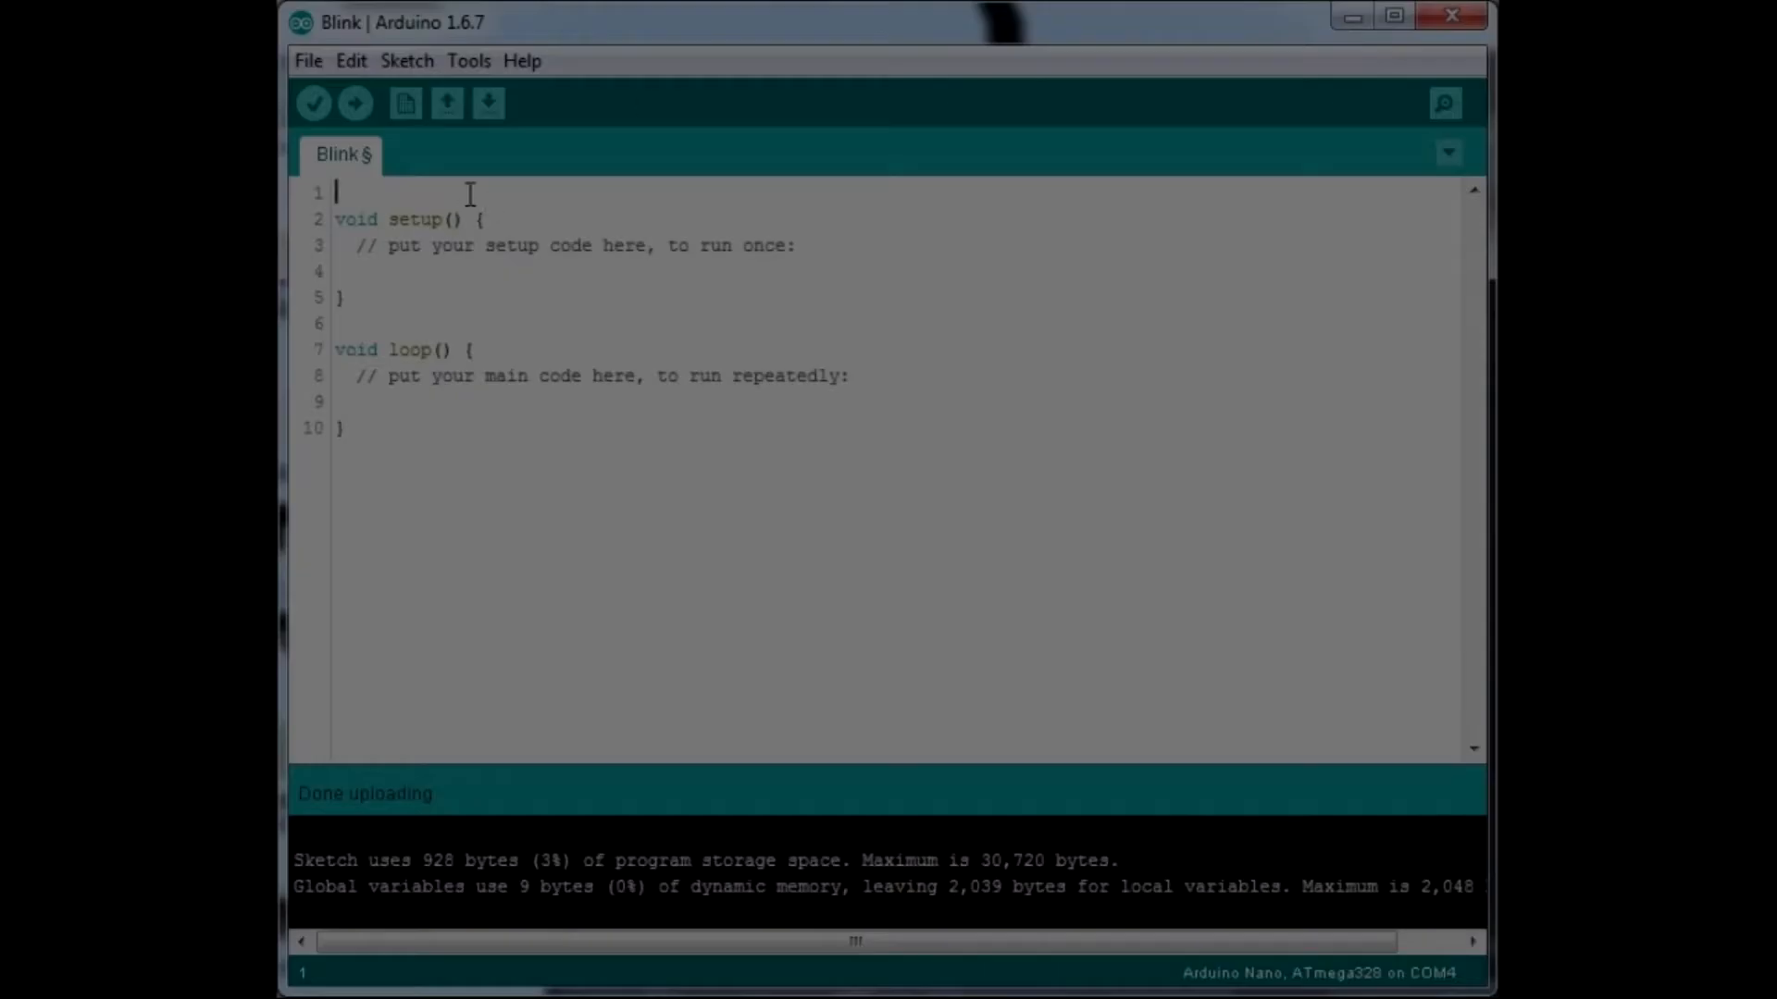
Add the line-1 comment // exciting first arduino "blink" program :) :0 :).
{"action": "type", "text": "// exciting first arduino \"blink\""}
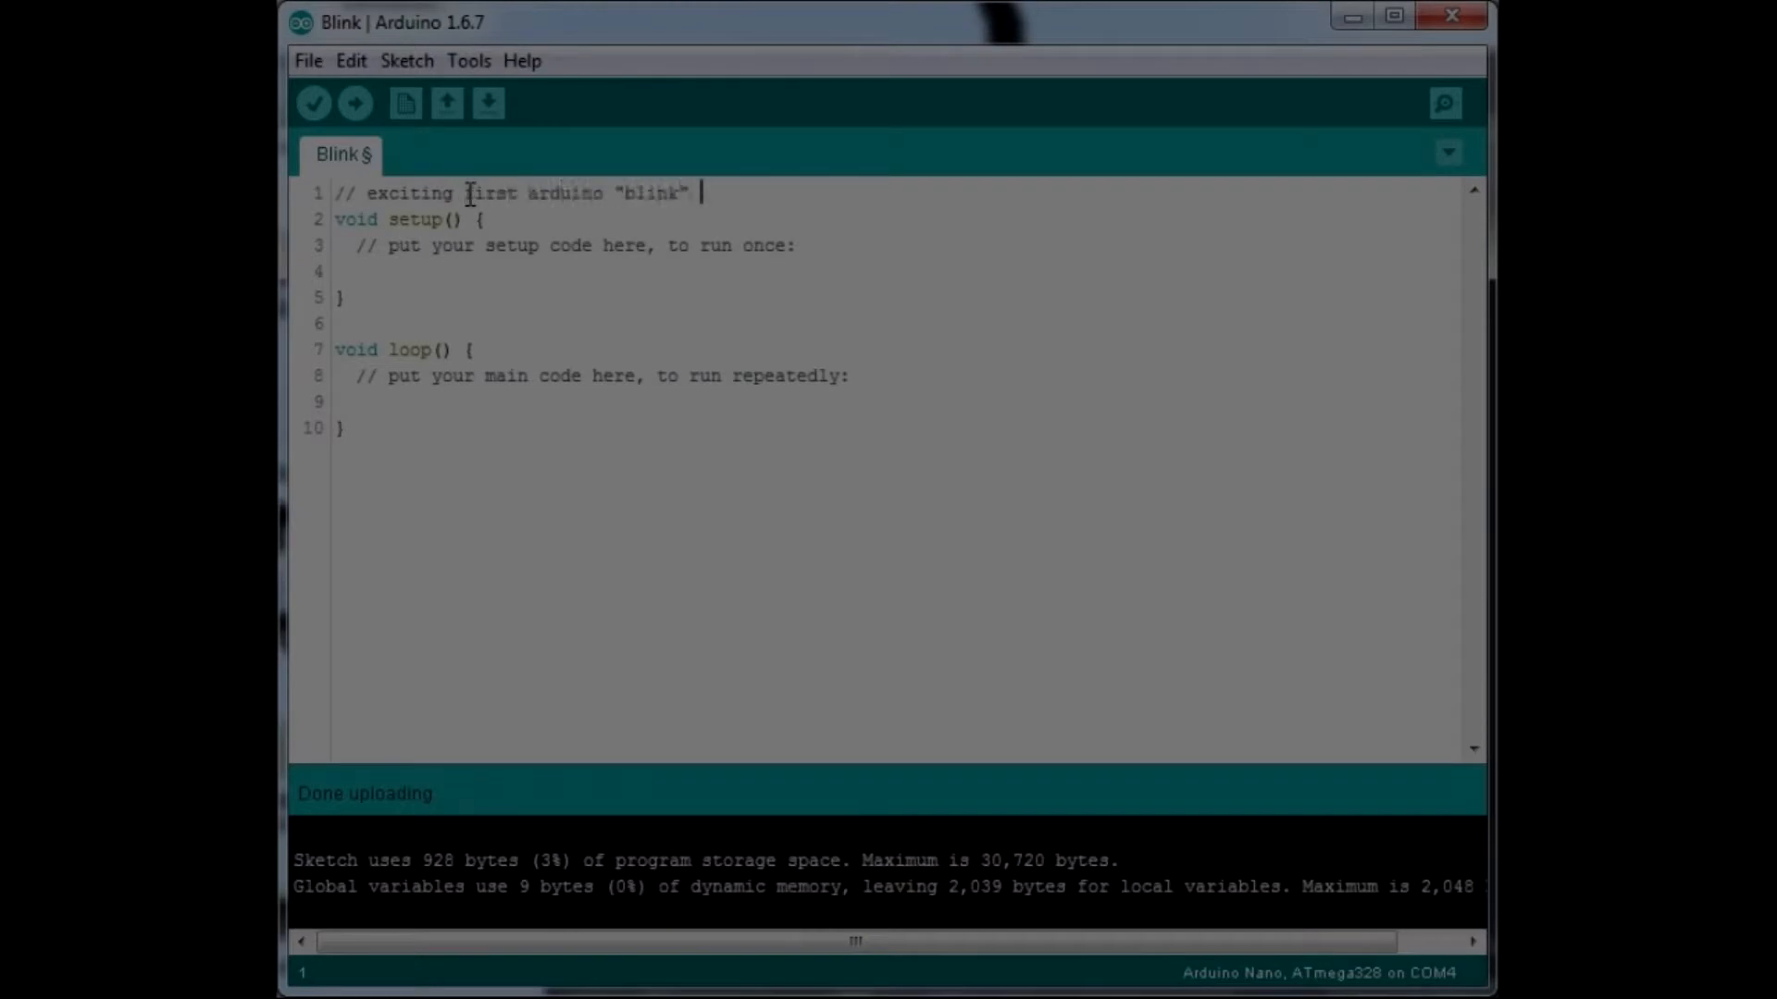
{"action": "type", "text": "program :) :0 :)"}
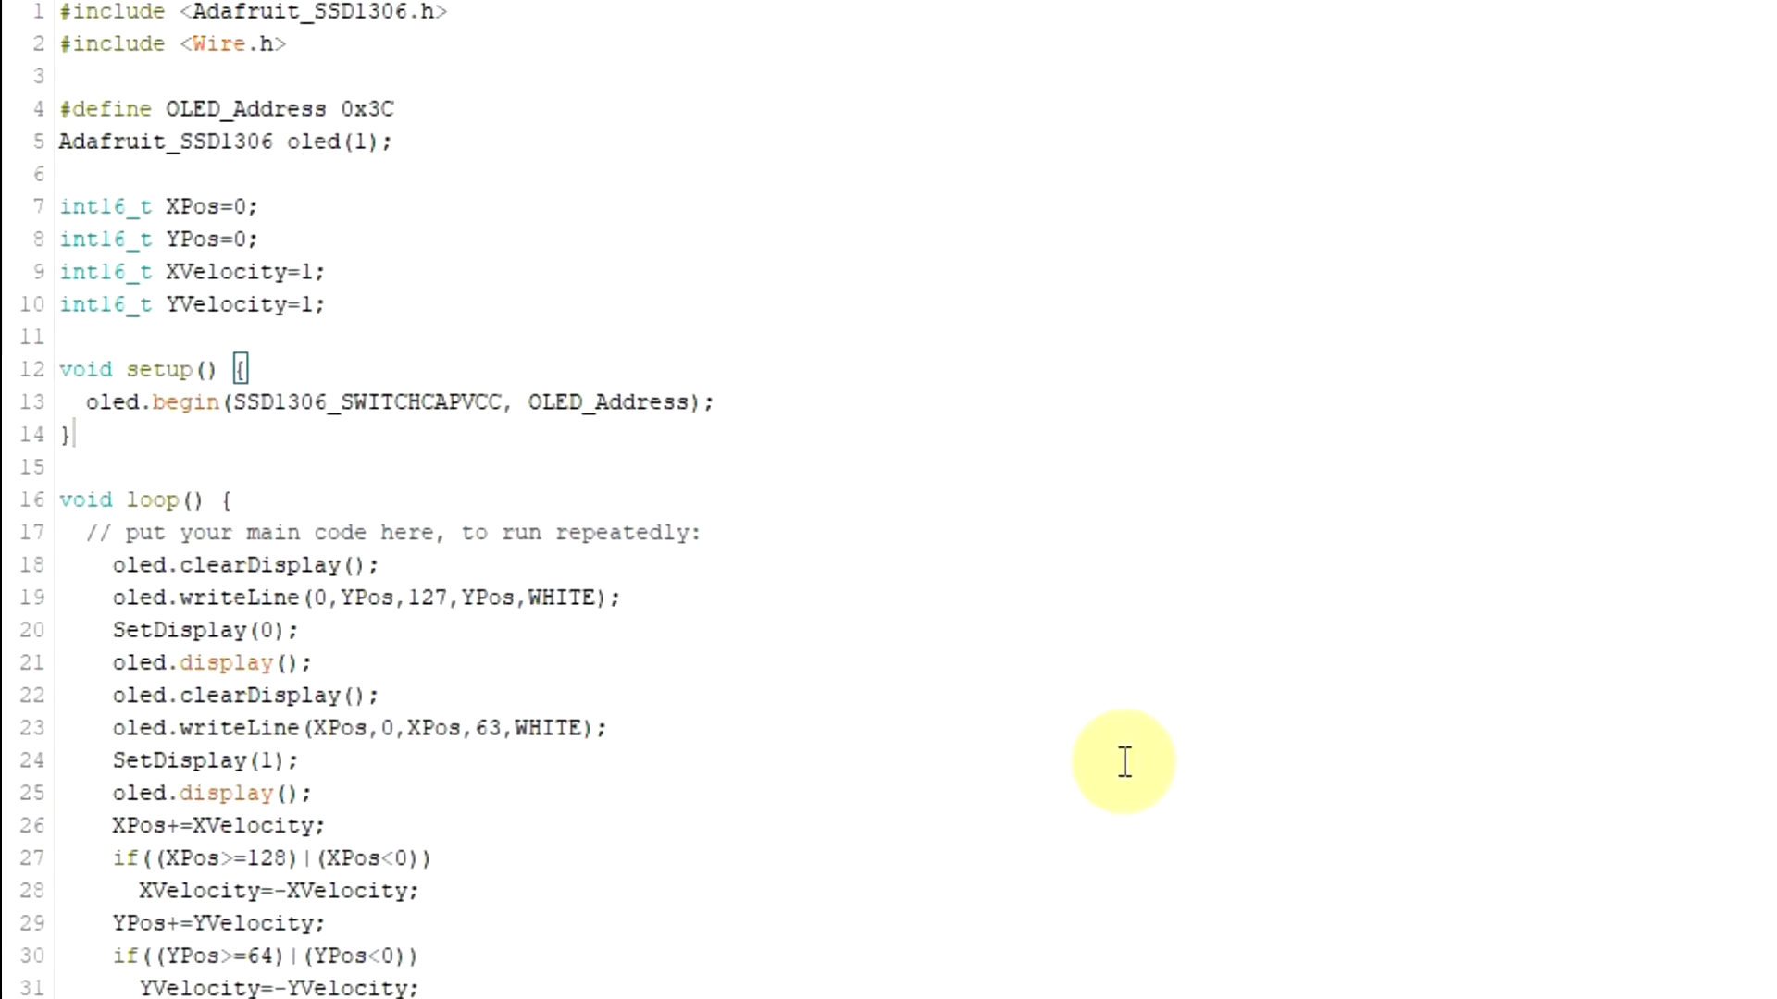
{"action": "scroll", "scroll_direction": "down", "scroll_amount": 3}
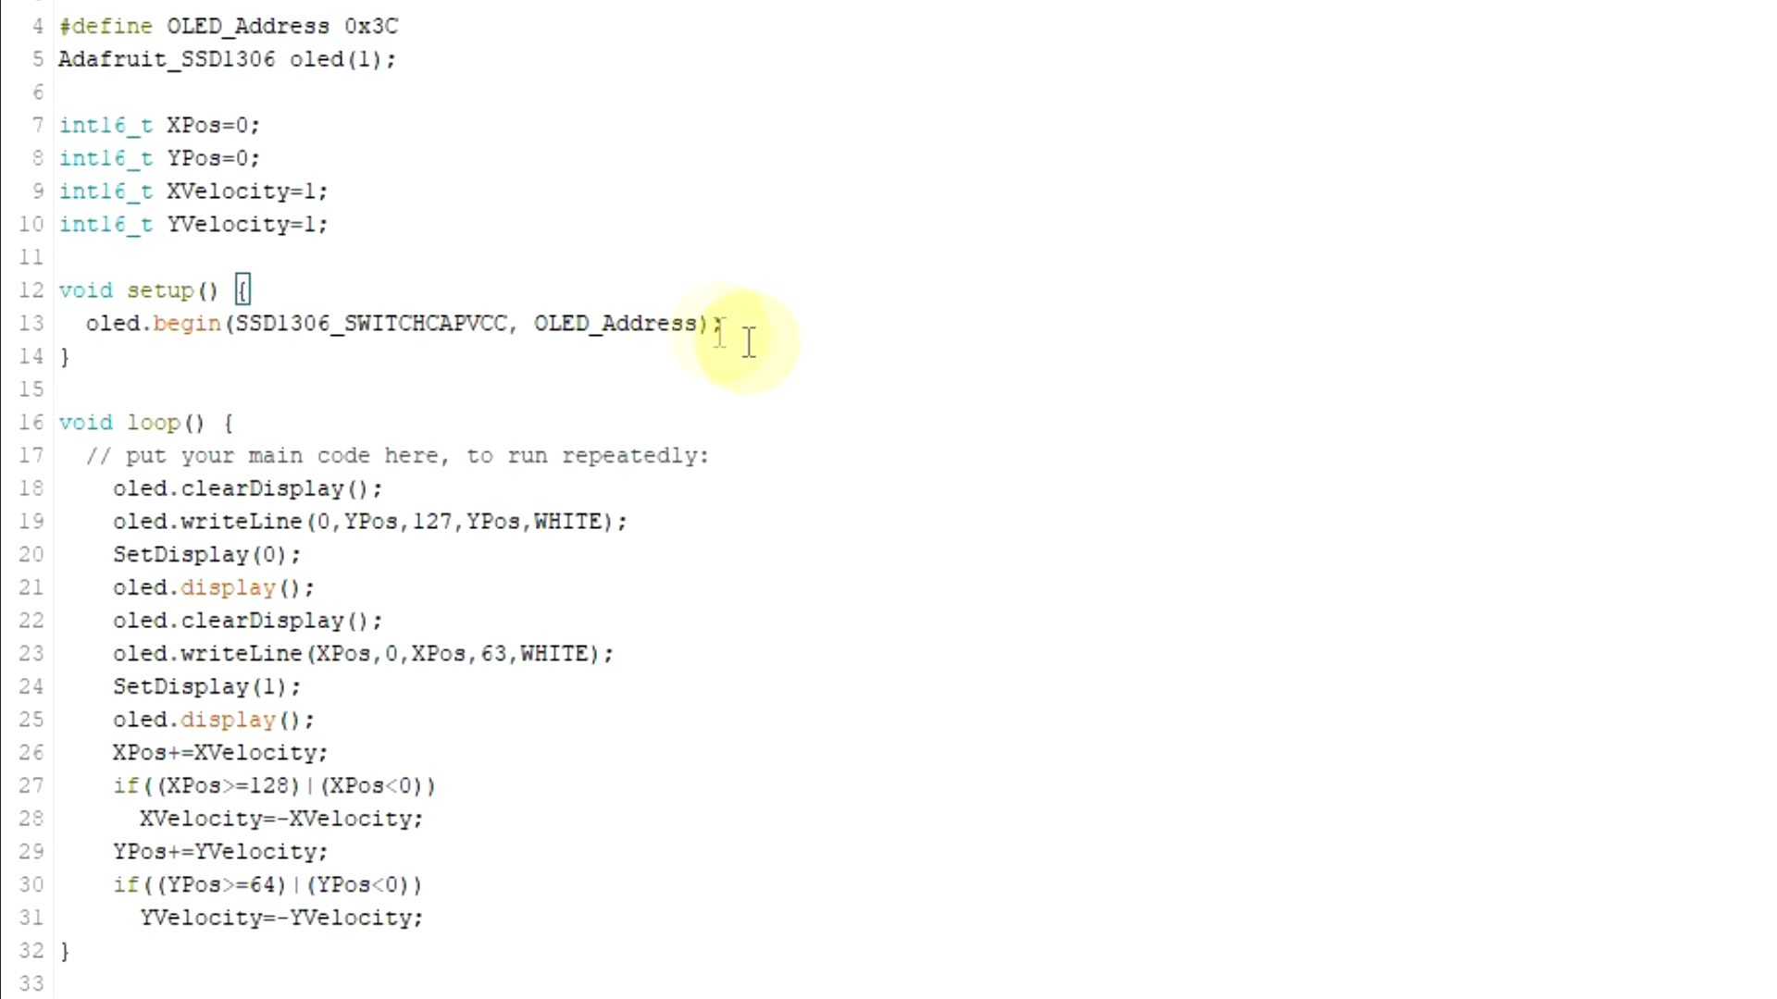
{"action": "mouse_move", "coordinate": [714, 328]}
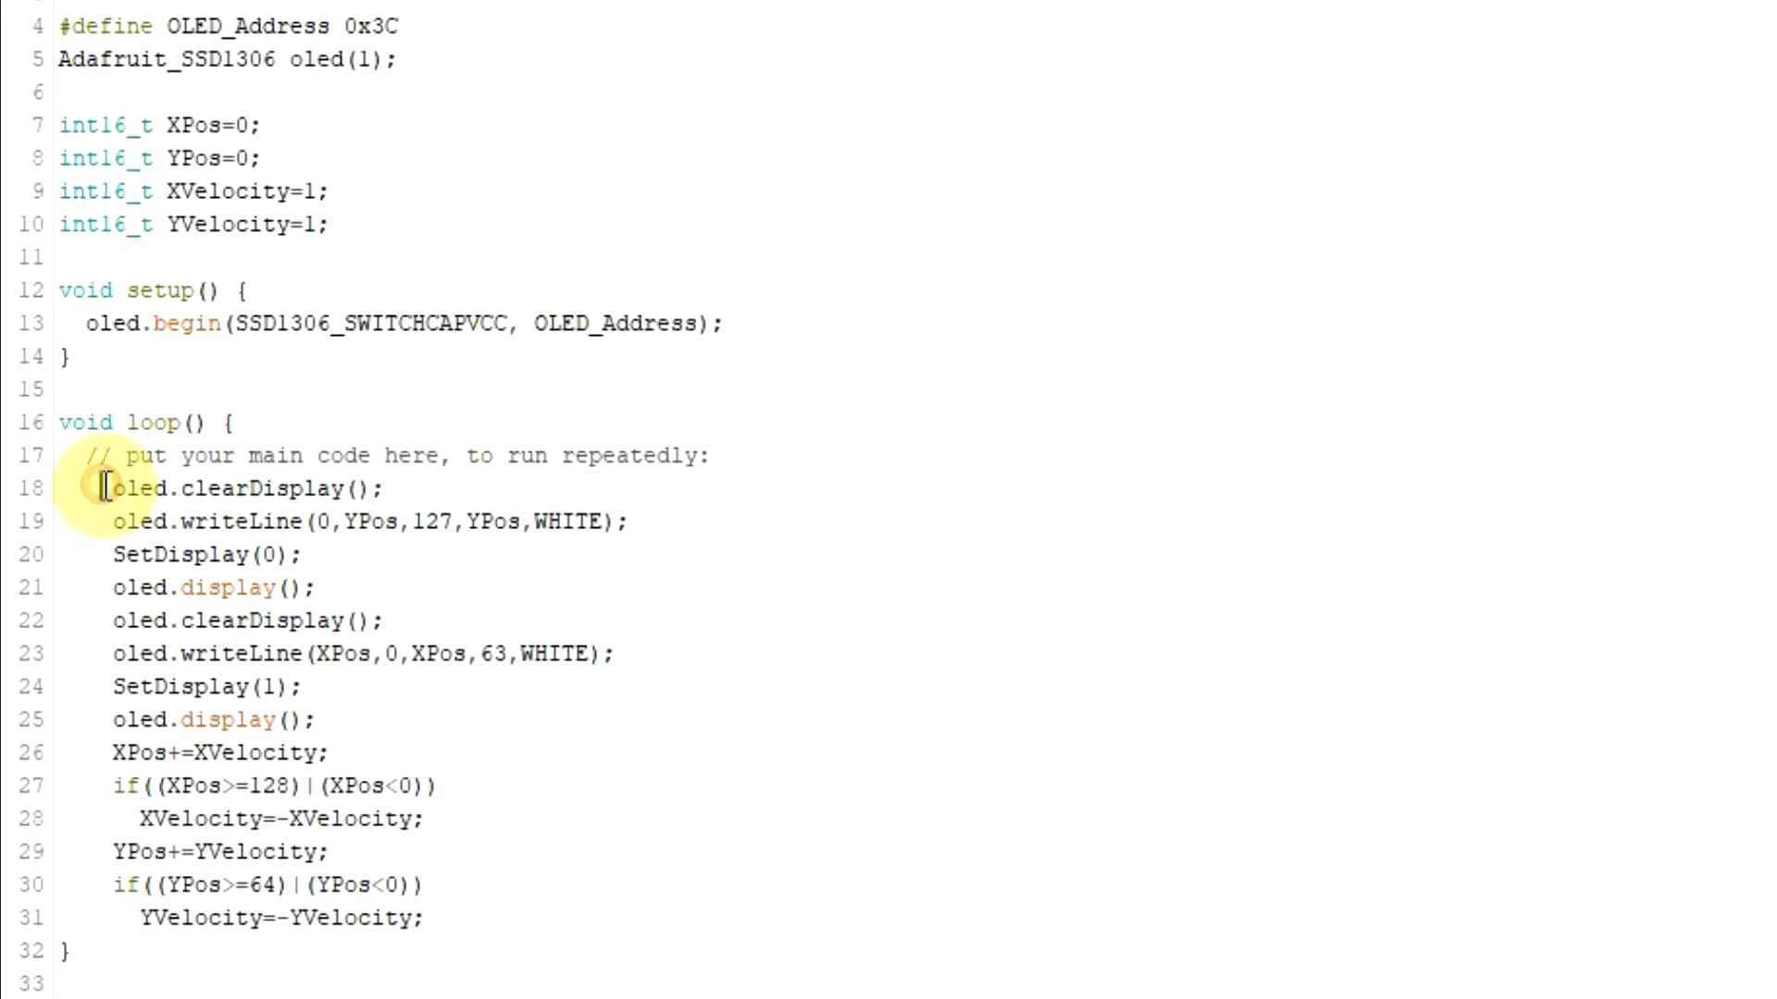
{"action": "left_click_drag", "start_coordinate": [101, 488], "coordinate": [432, 522]}
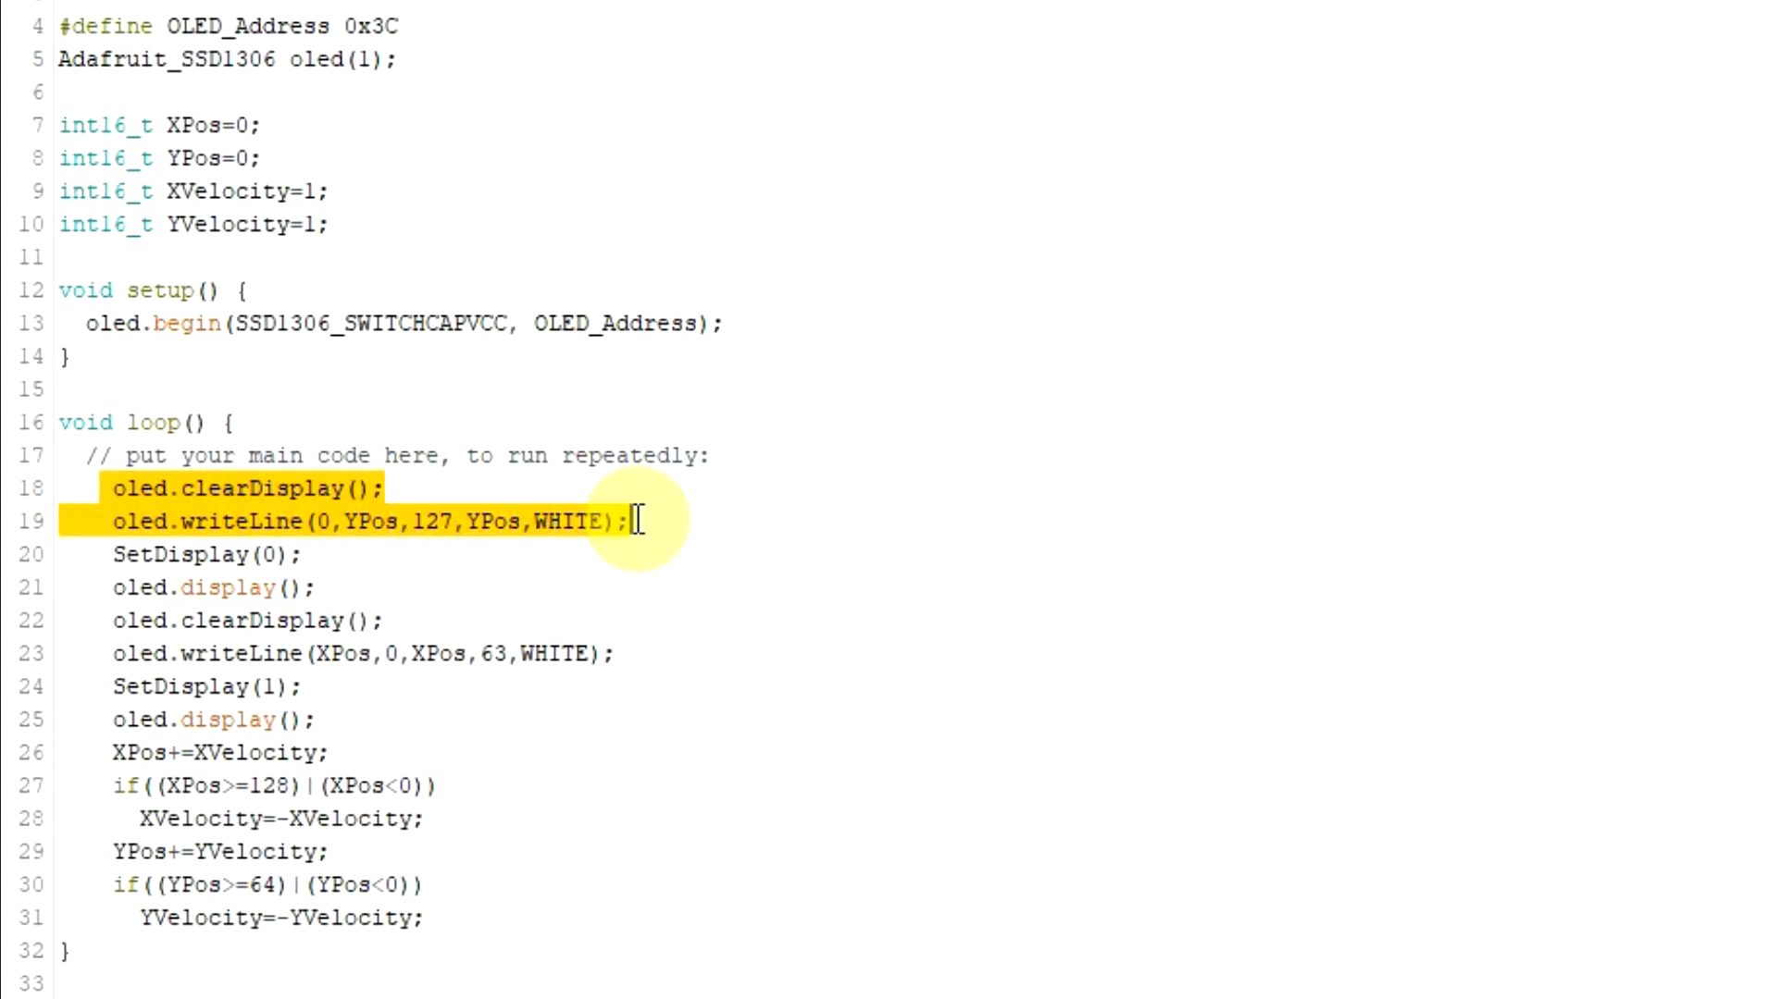
{"action": "left_click", "coordinate": [351, 522]}
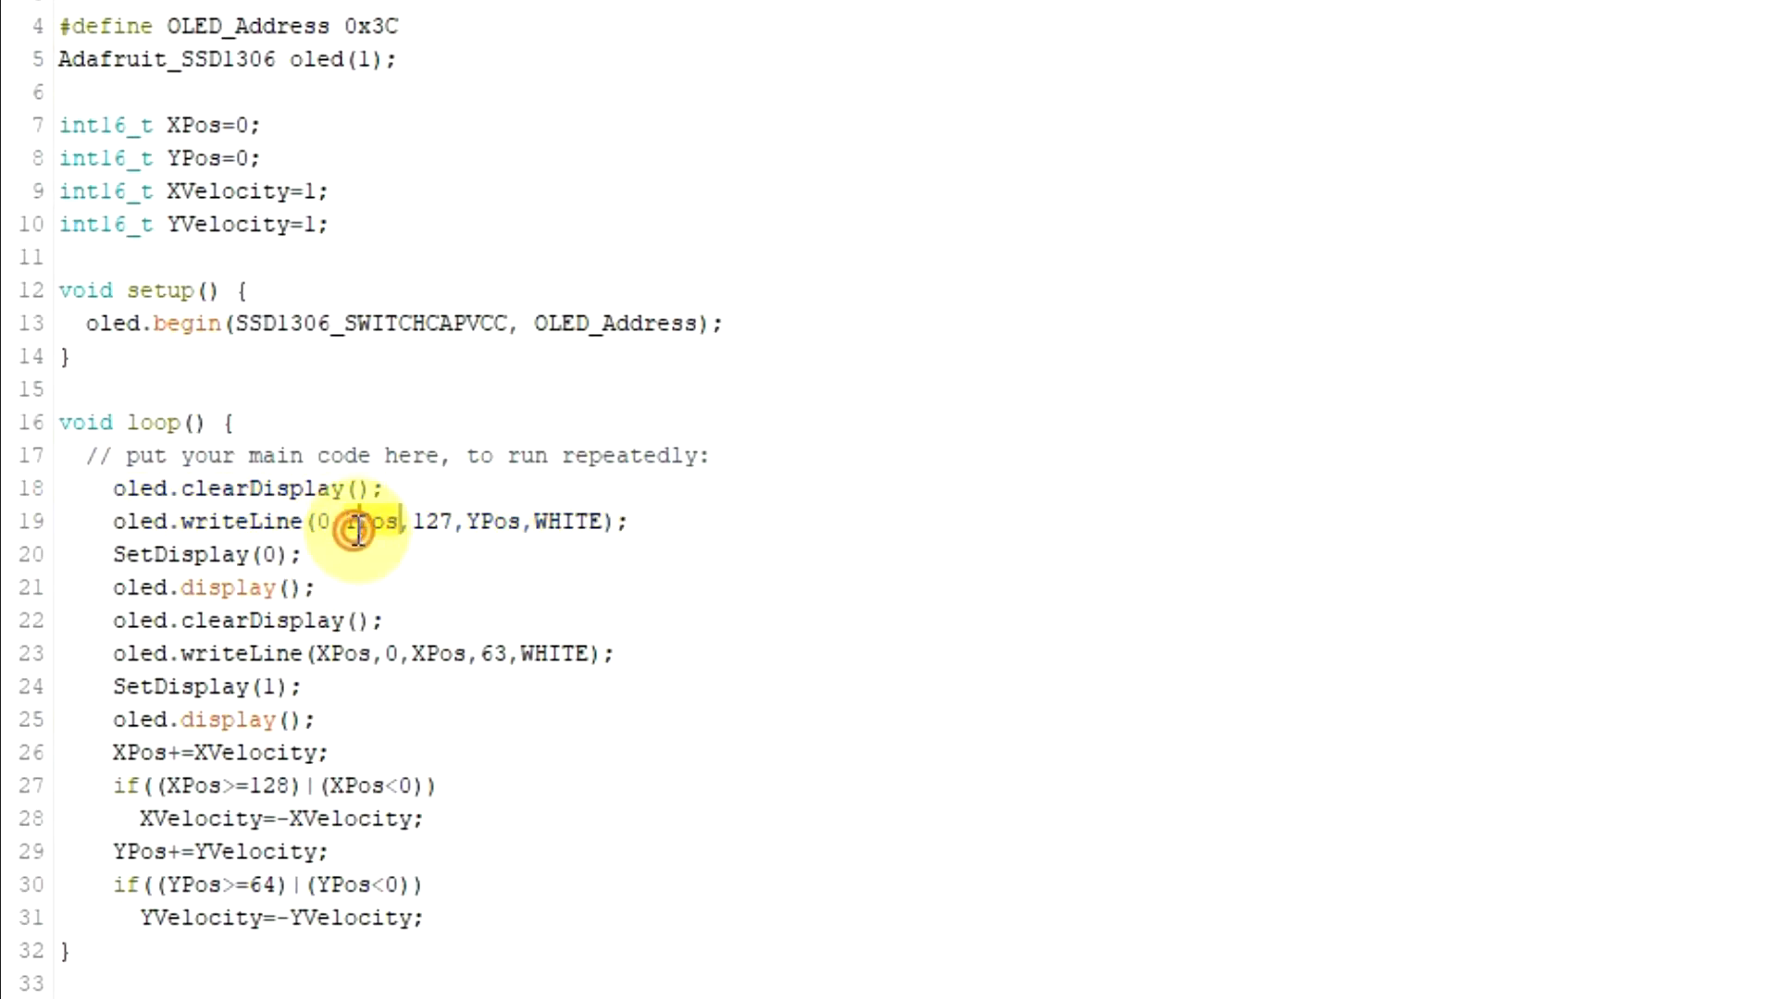
{"action": "double_click", "coordinate": [374, 522]}
{"action": "type", "text": "Y"}
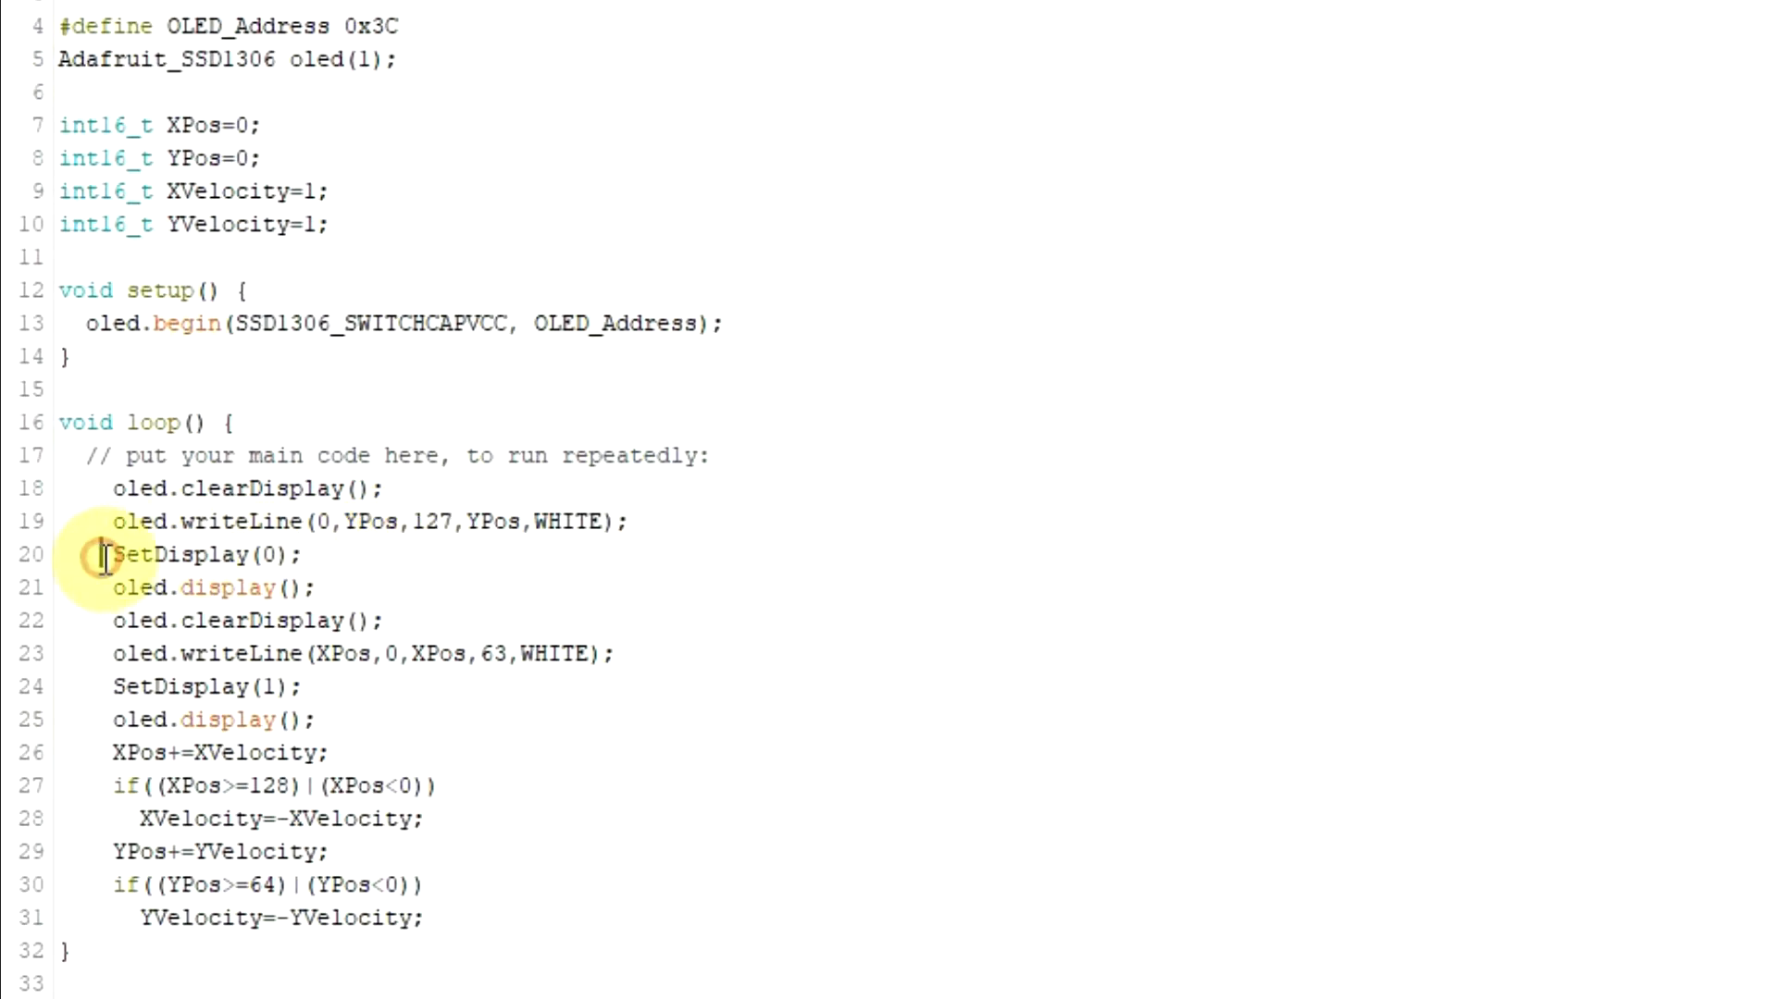
{"action": "double_click", "coordinate": [203, 555]}
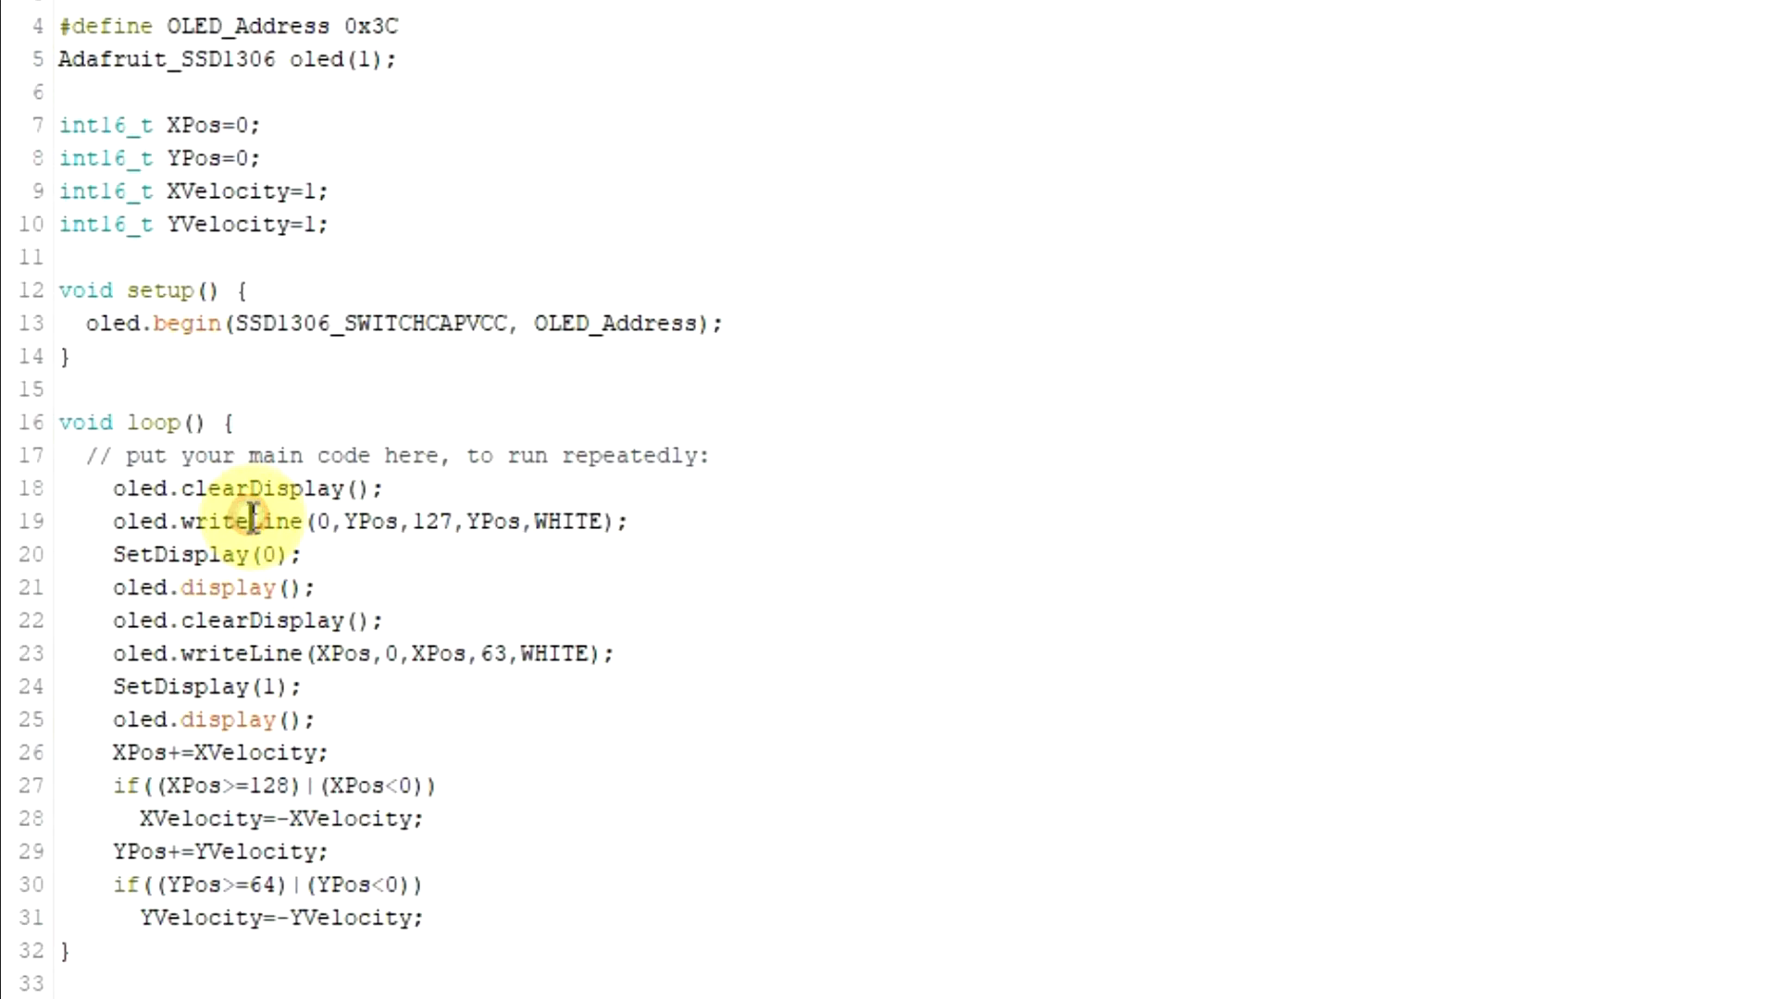
{"action": "double_click", "coordinate": [275, 522]}
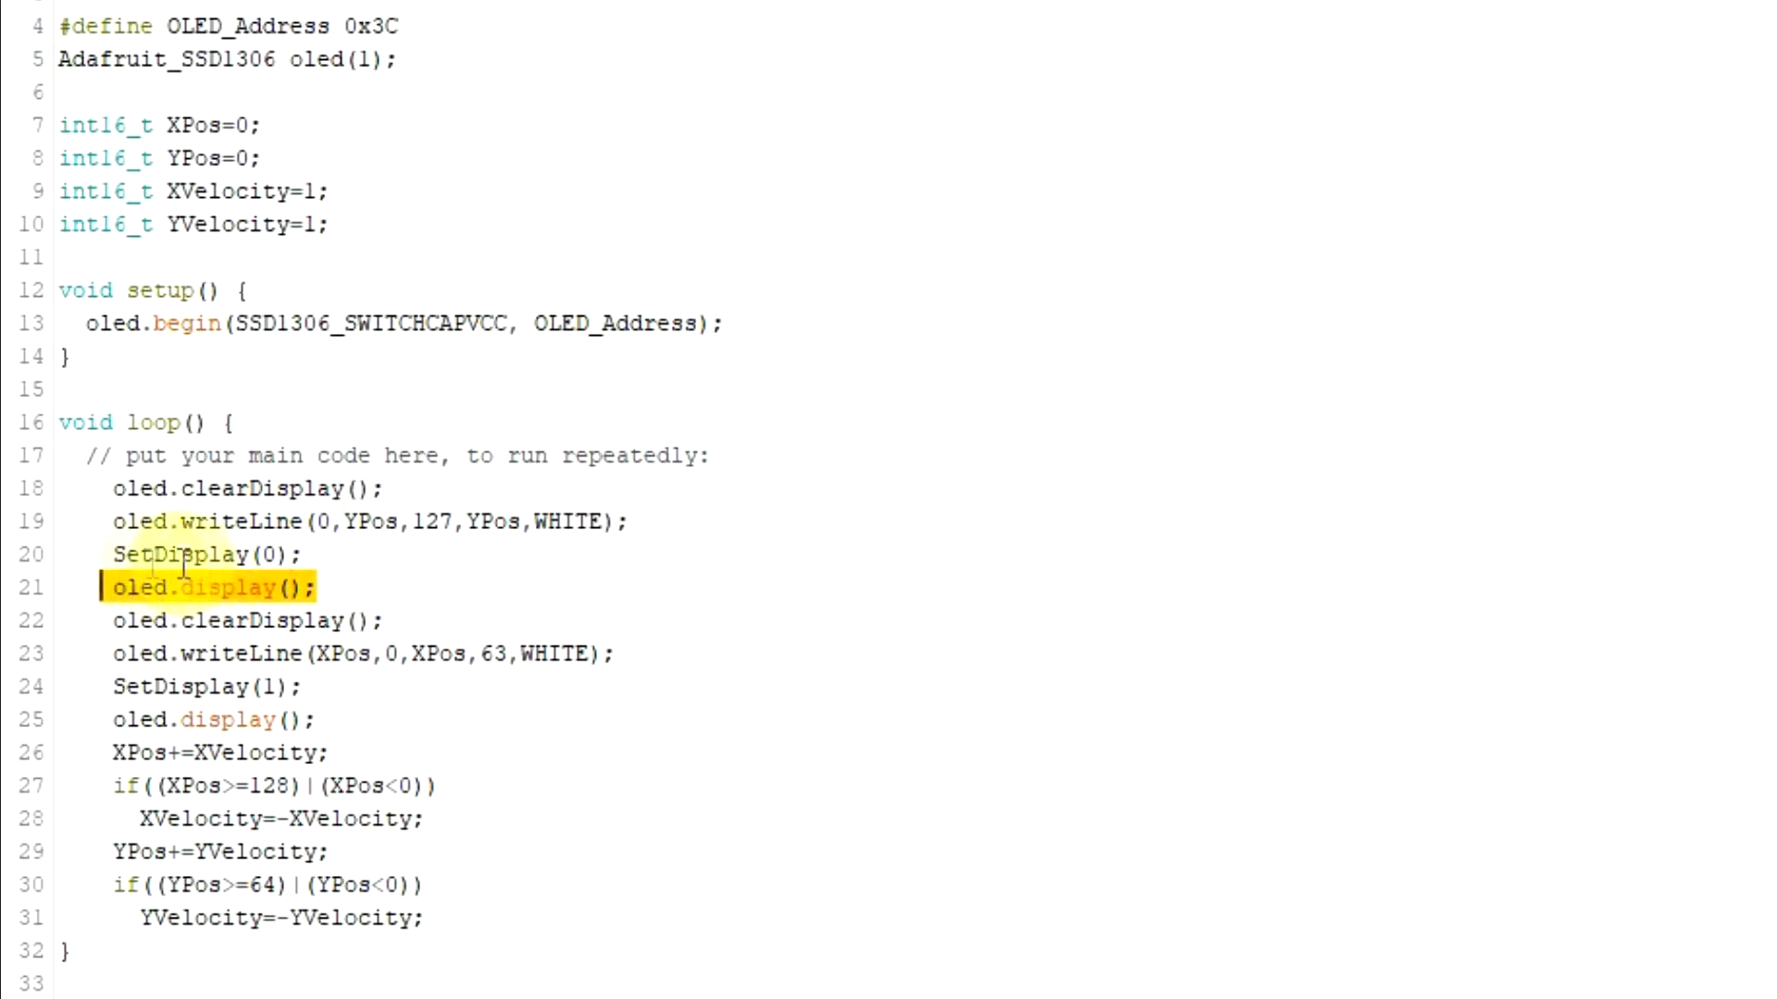
{"action": "double_click", "coordinate": [176, 555]}
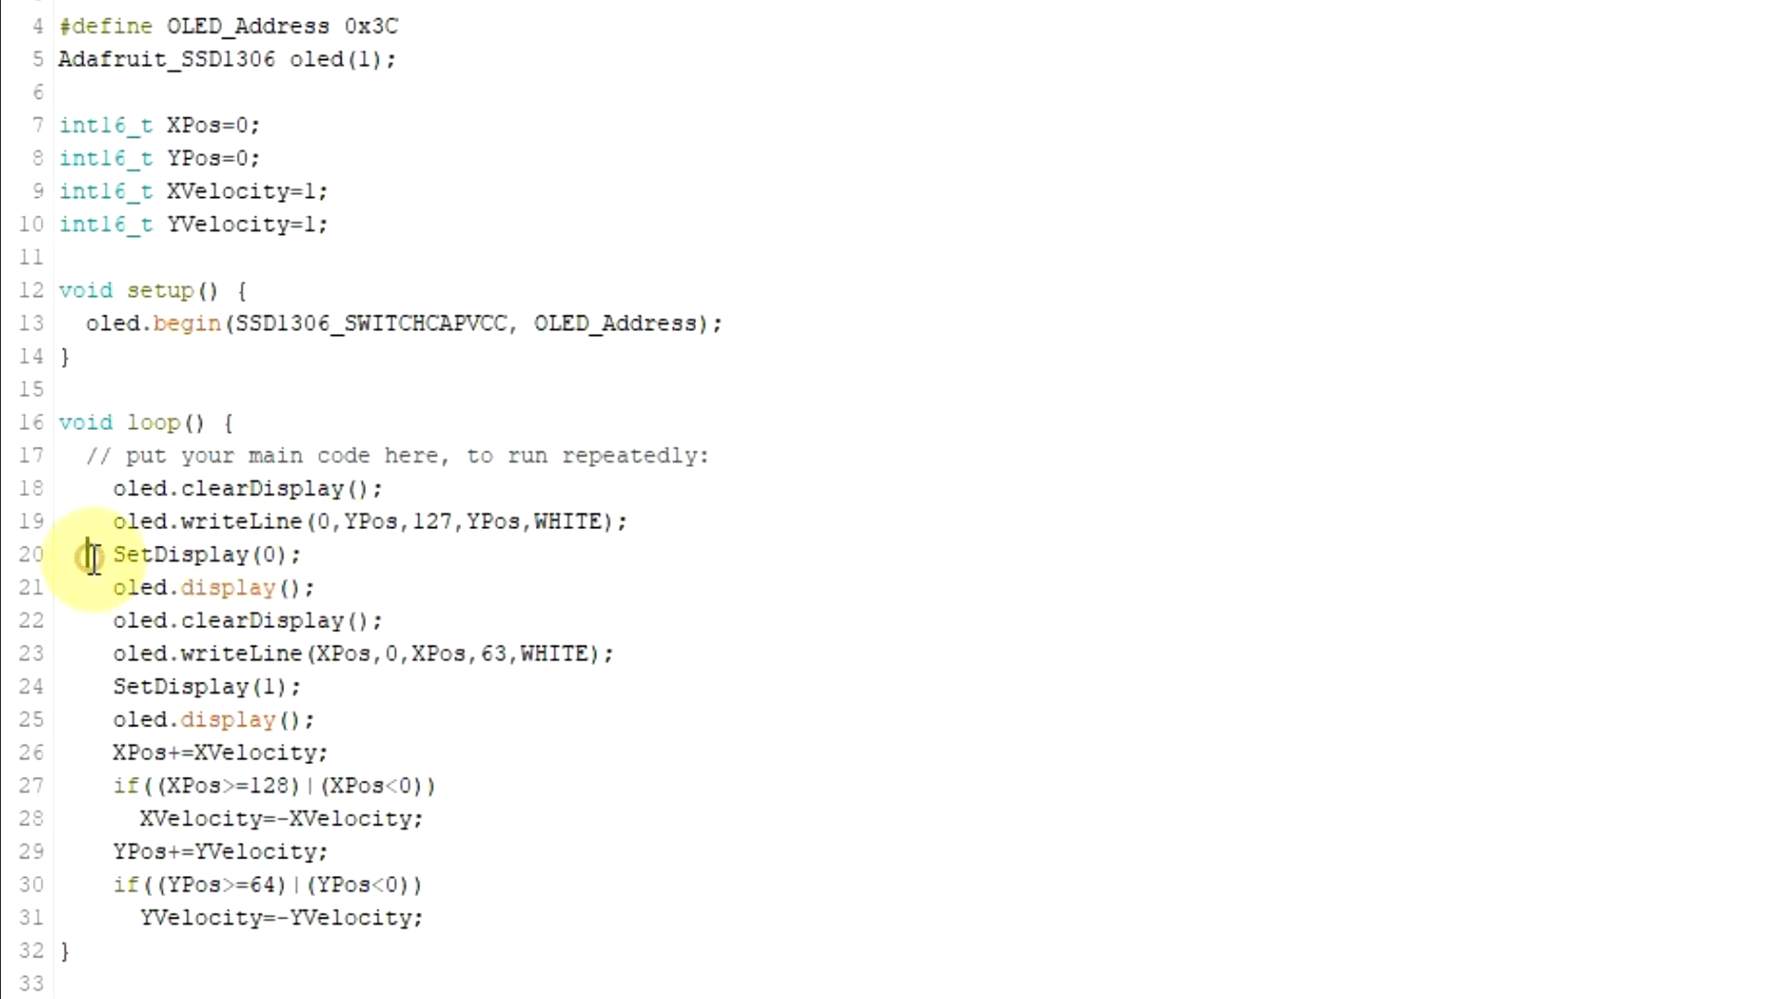
{"action": "double_click", "coordinate": [230, 589]}
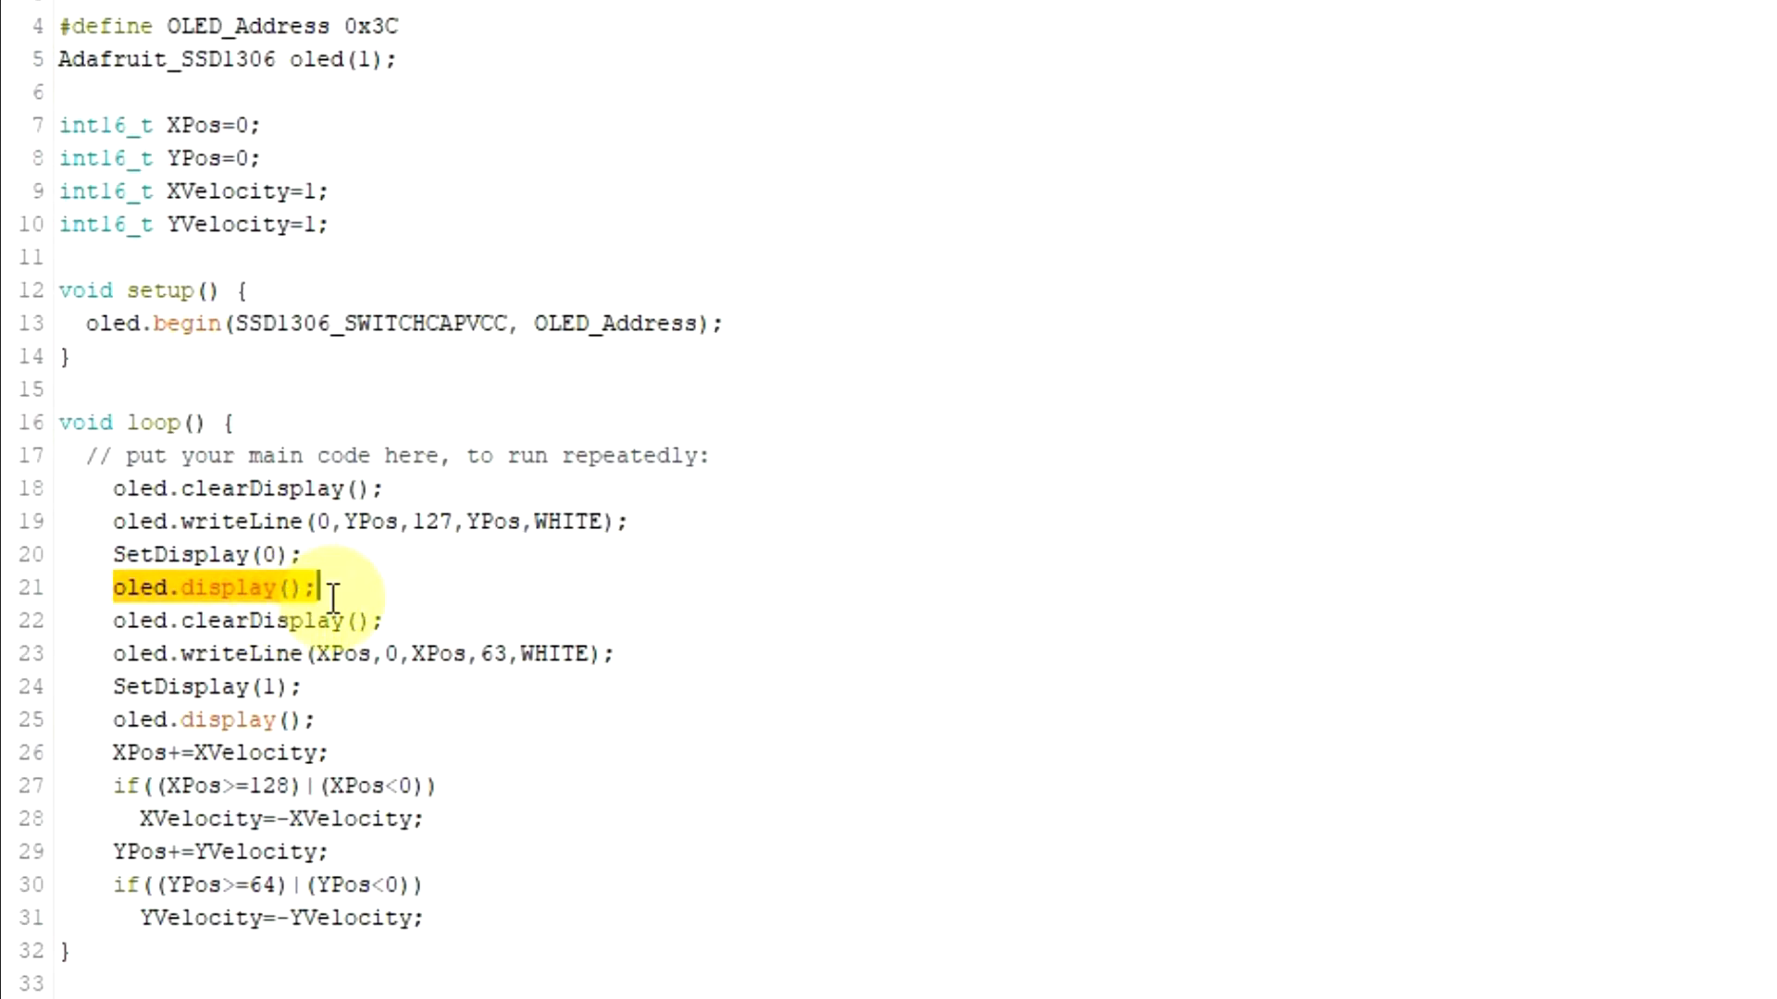
{"action": "mouse_move", "coordinate": [92, 622]}
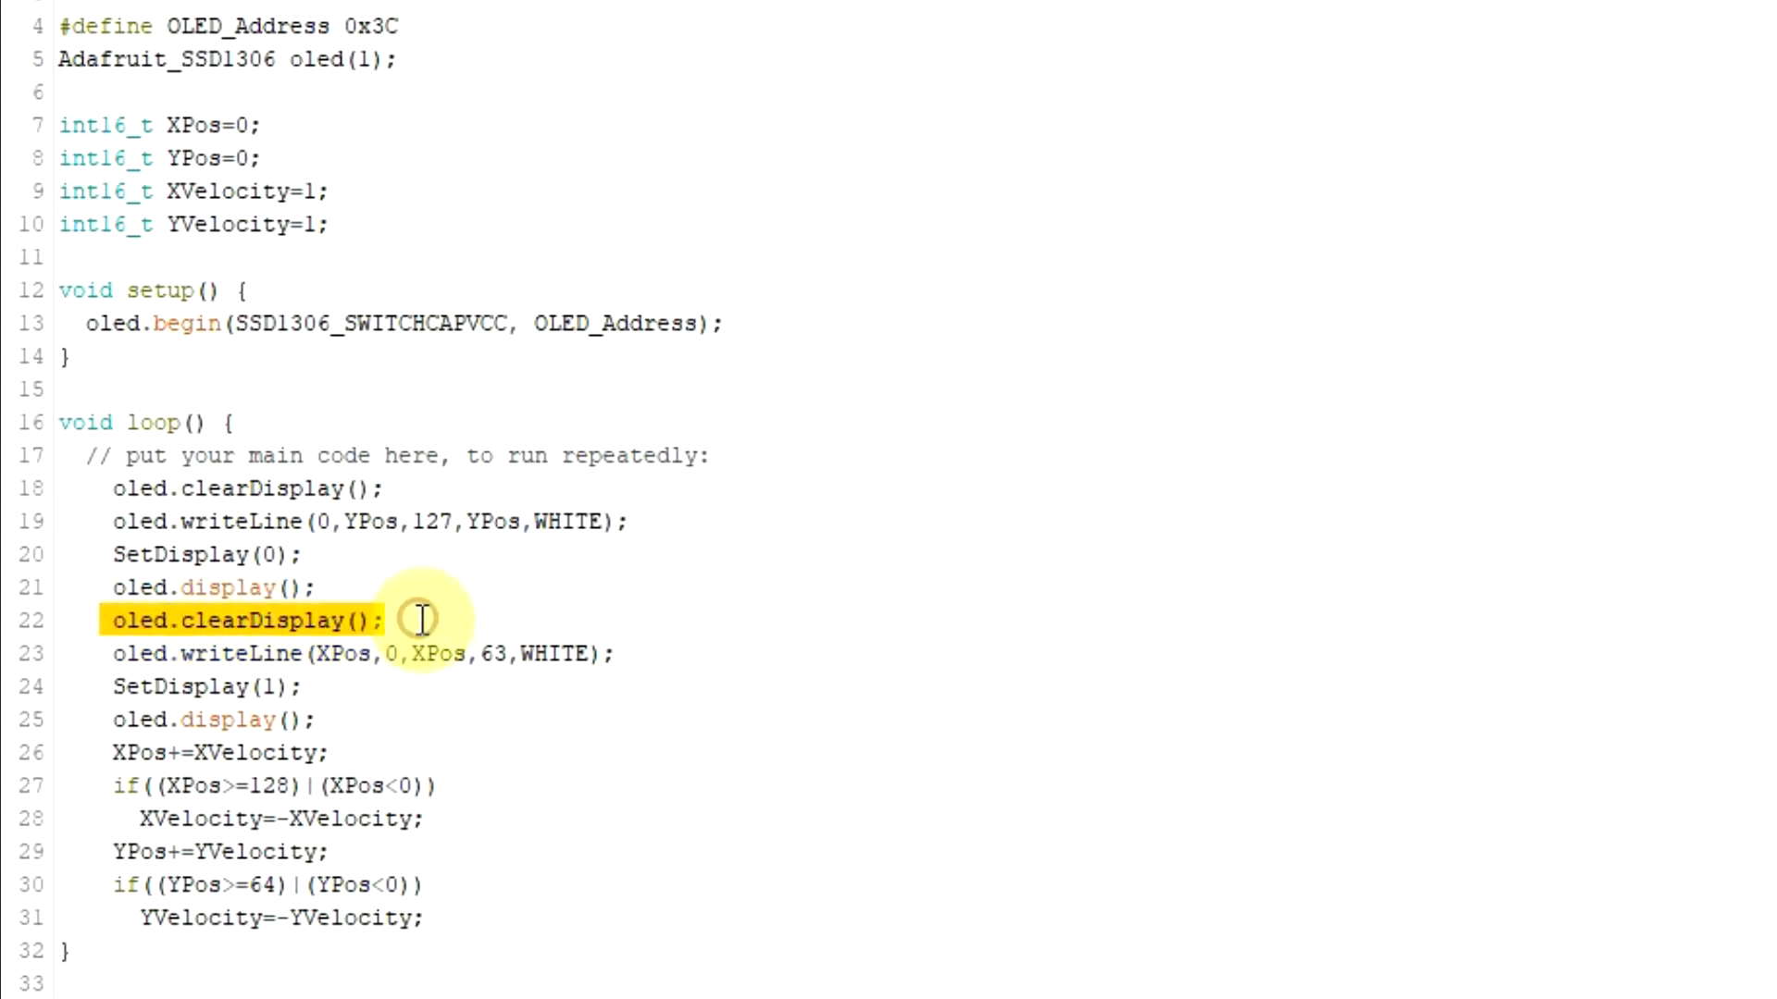
{"action": "mouse_move", "coordinate": [422, 618]}
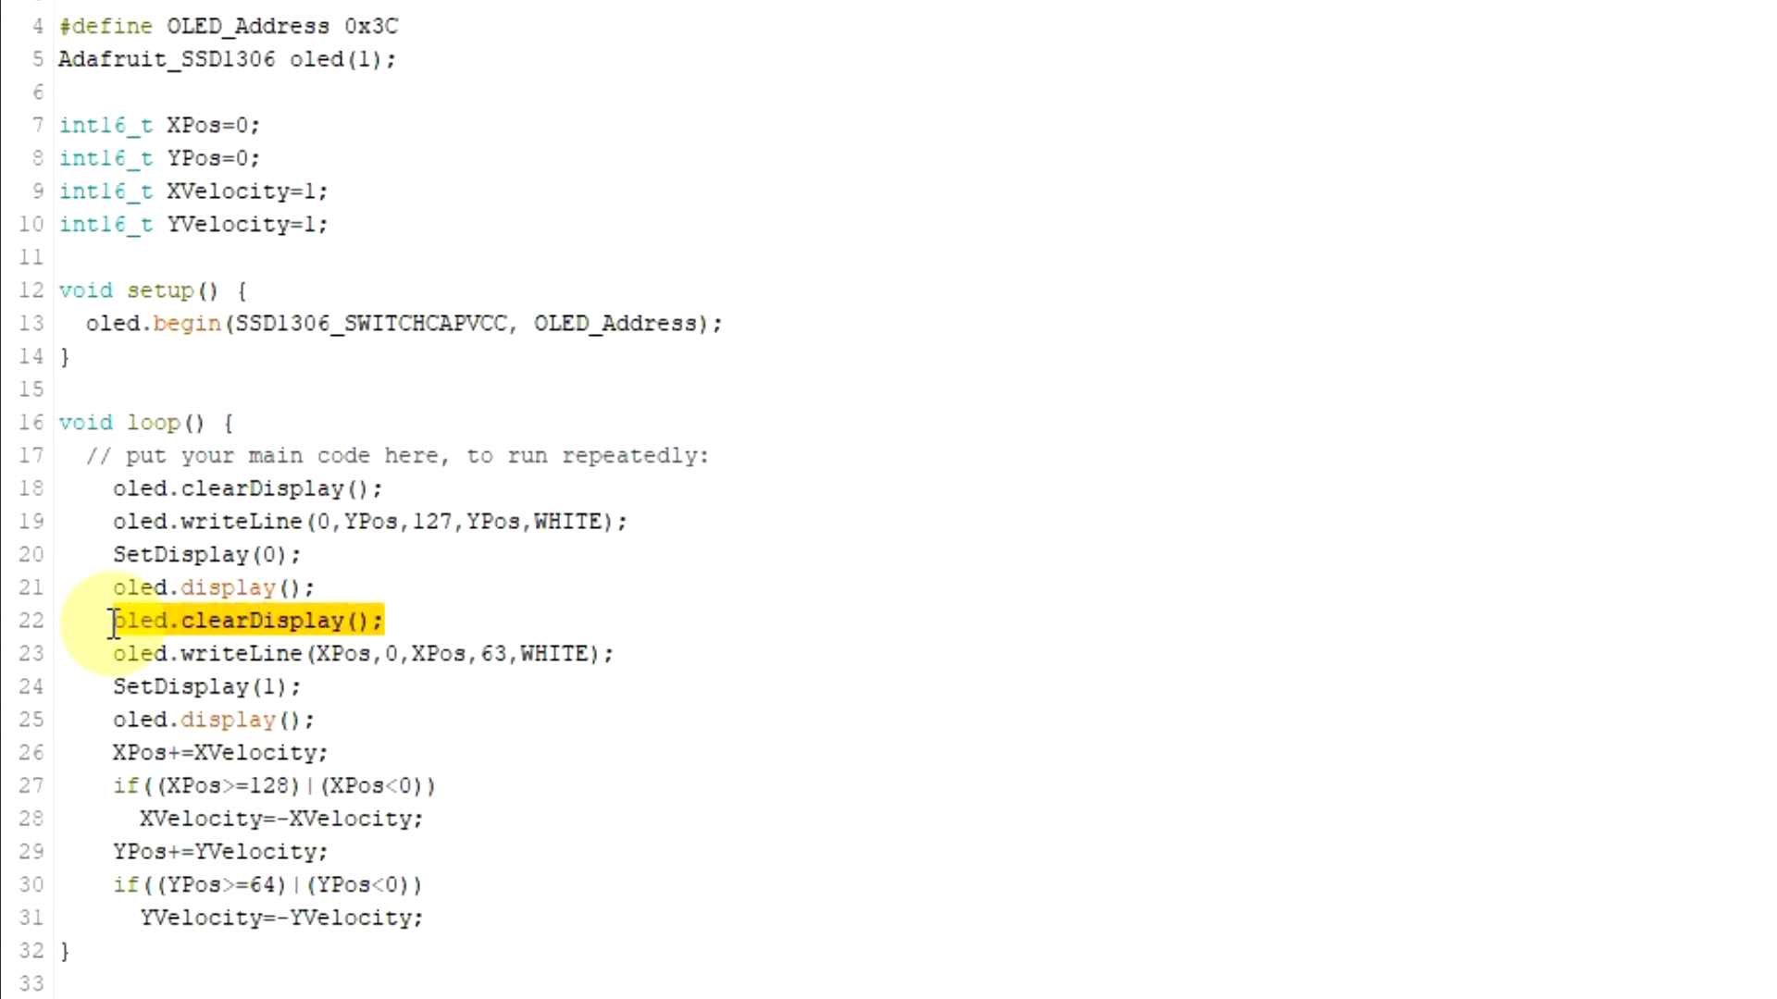
{"action": "double_click", "coordinate": [237, 620]}
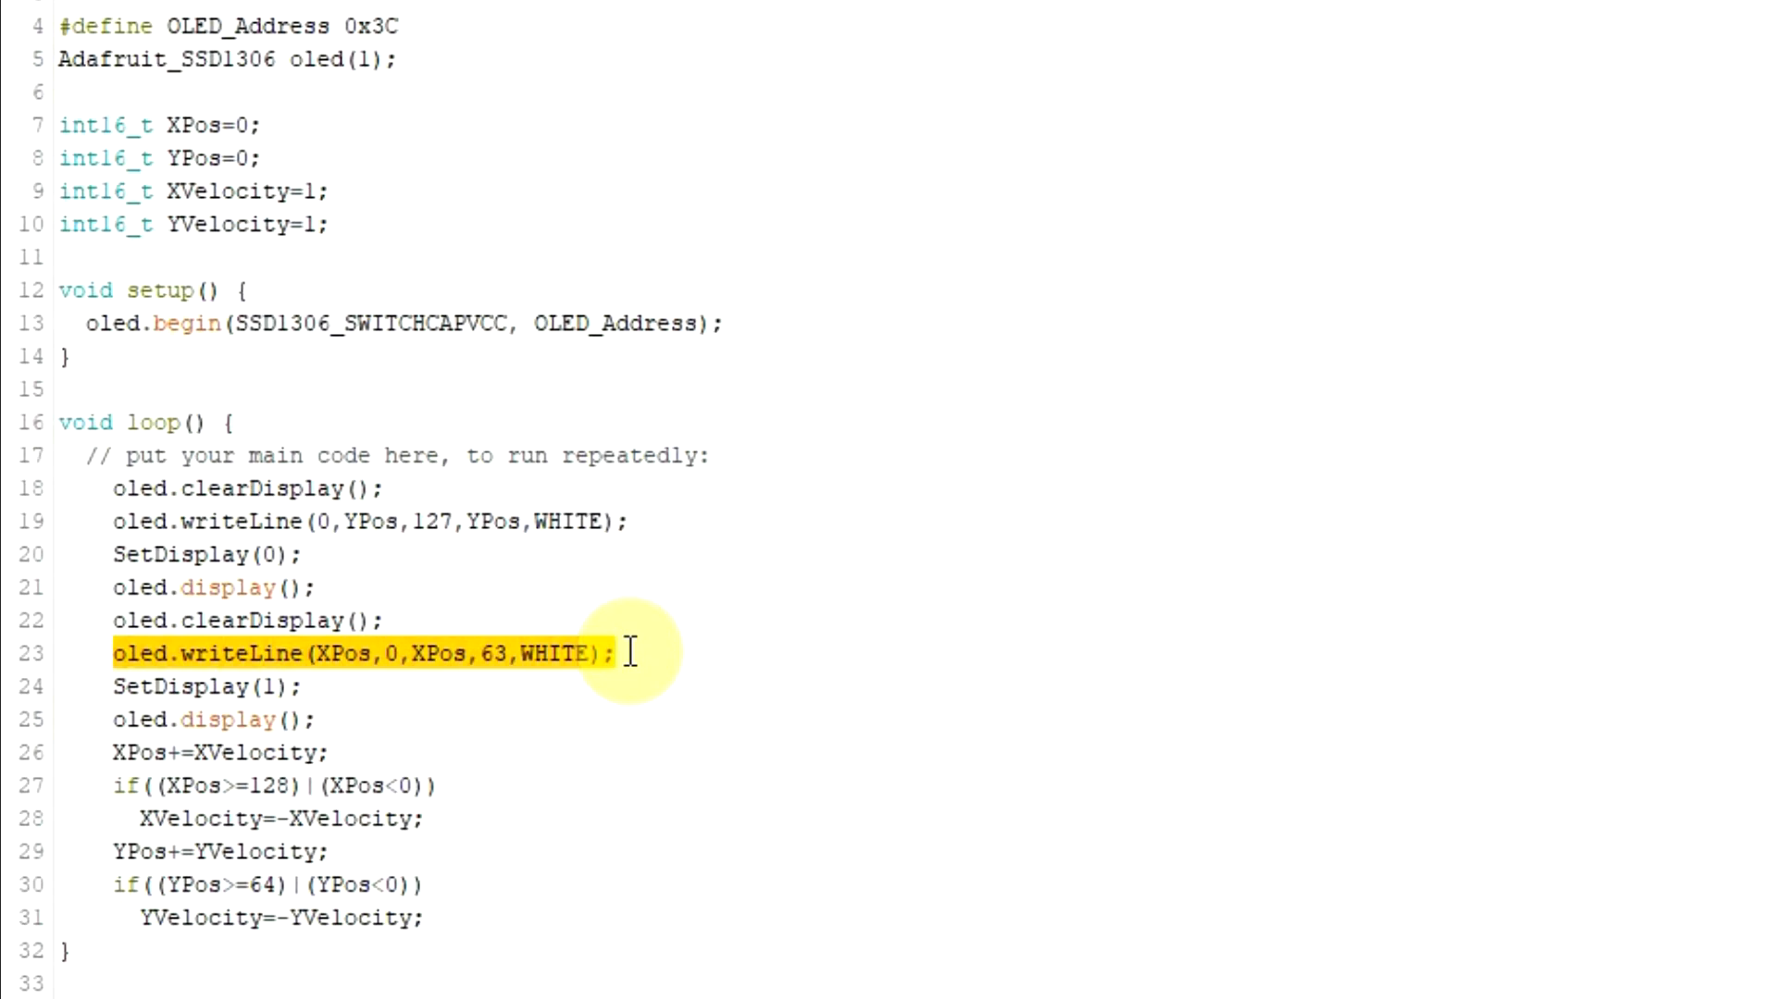
{"action": "mouse_move", "coordinate": [268, 689]}
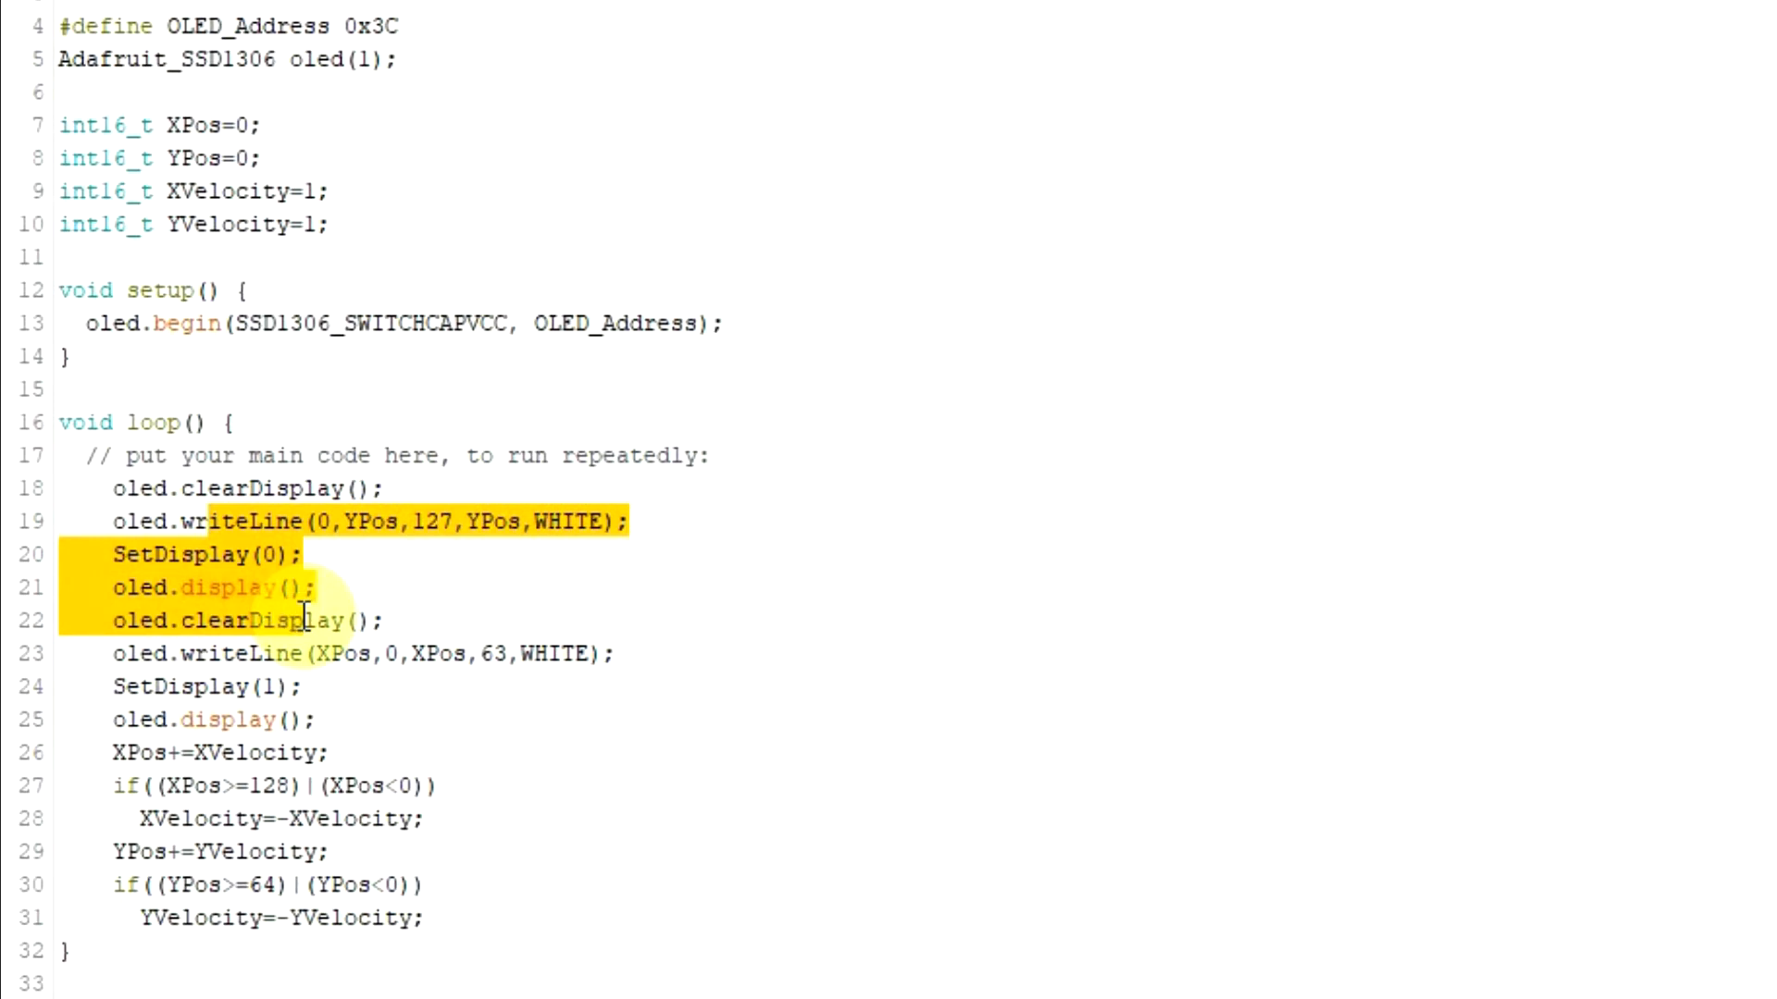
{"action": "scroll", "scroll_direction": "down", "scroll_amount": 3}
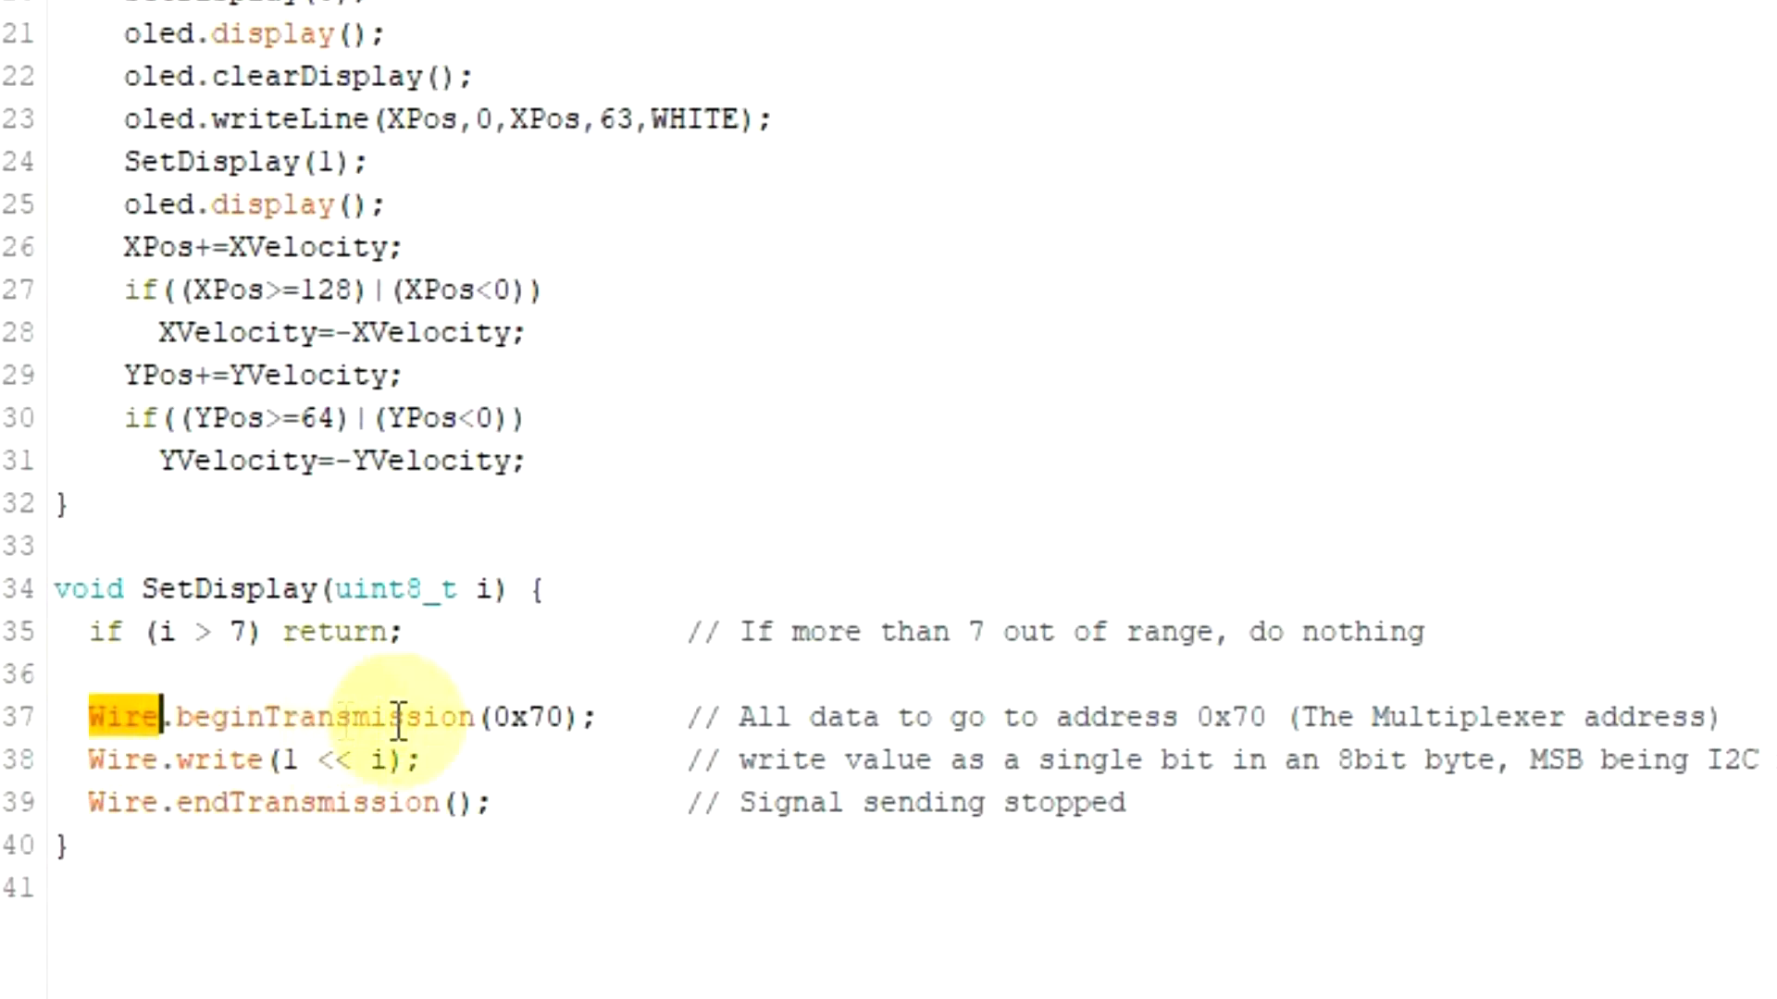
{"action": "double_click", "coordinate": [324, 715]}
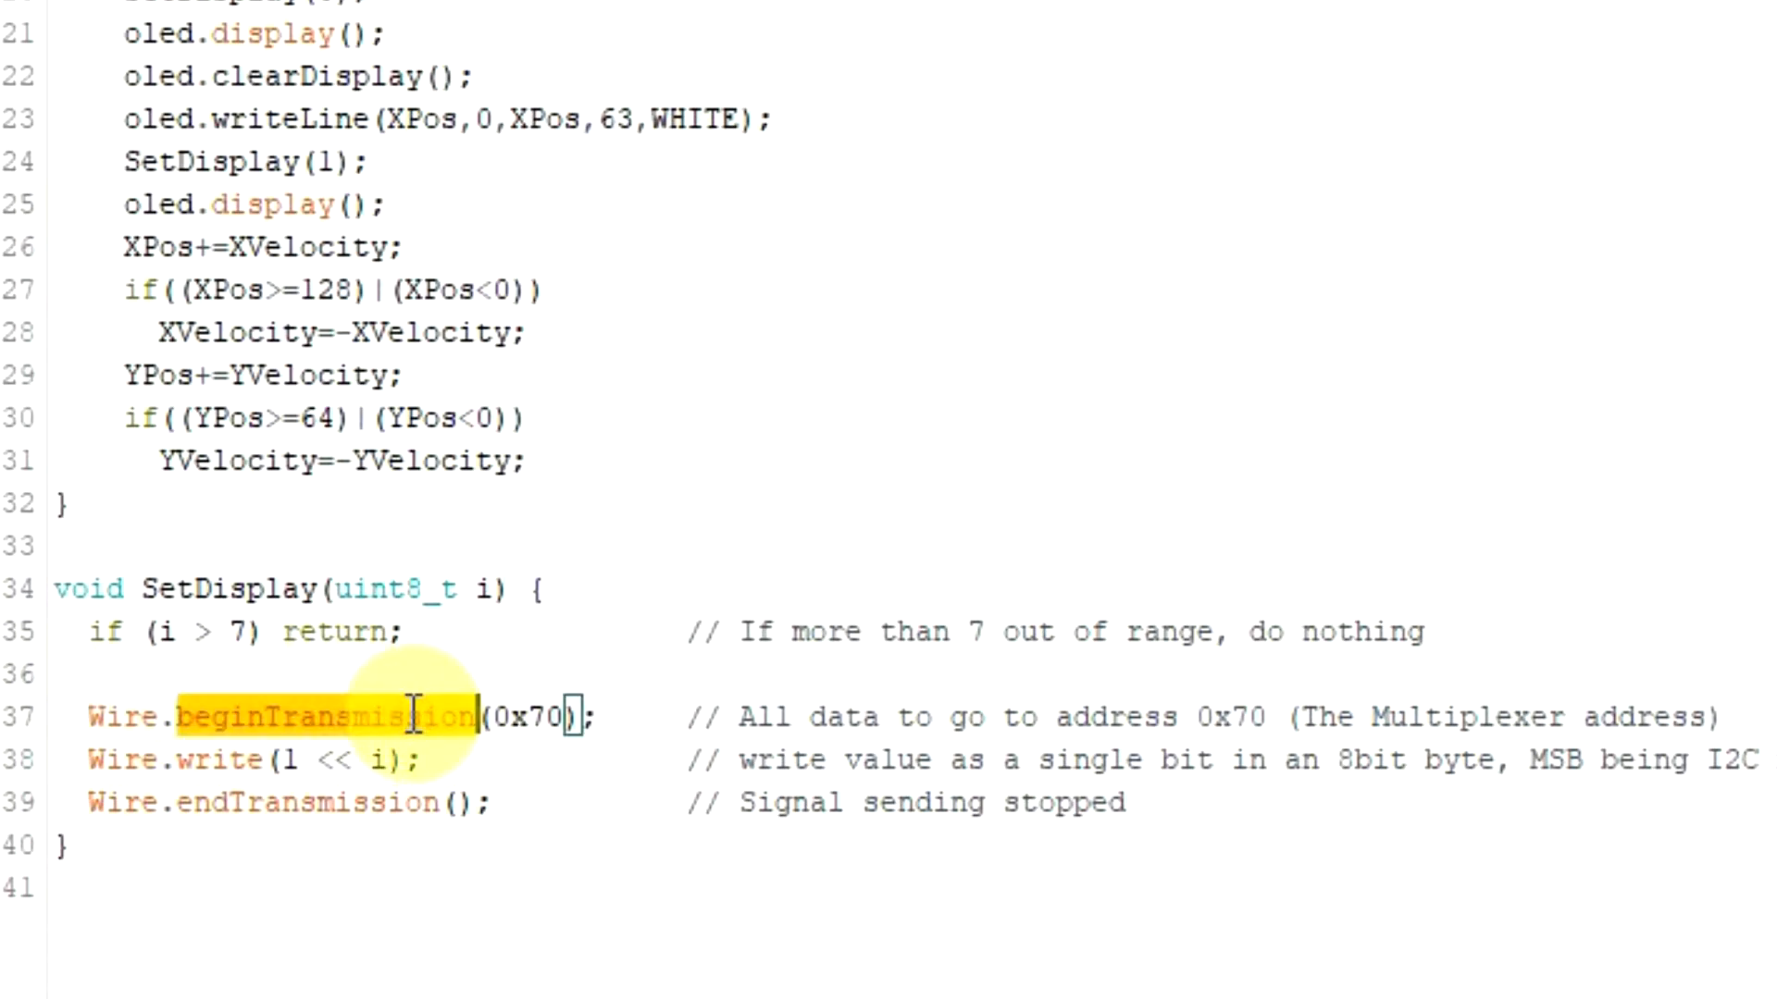
{"action": "left_click", "coordinate": [551, 714]}
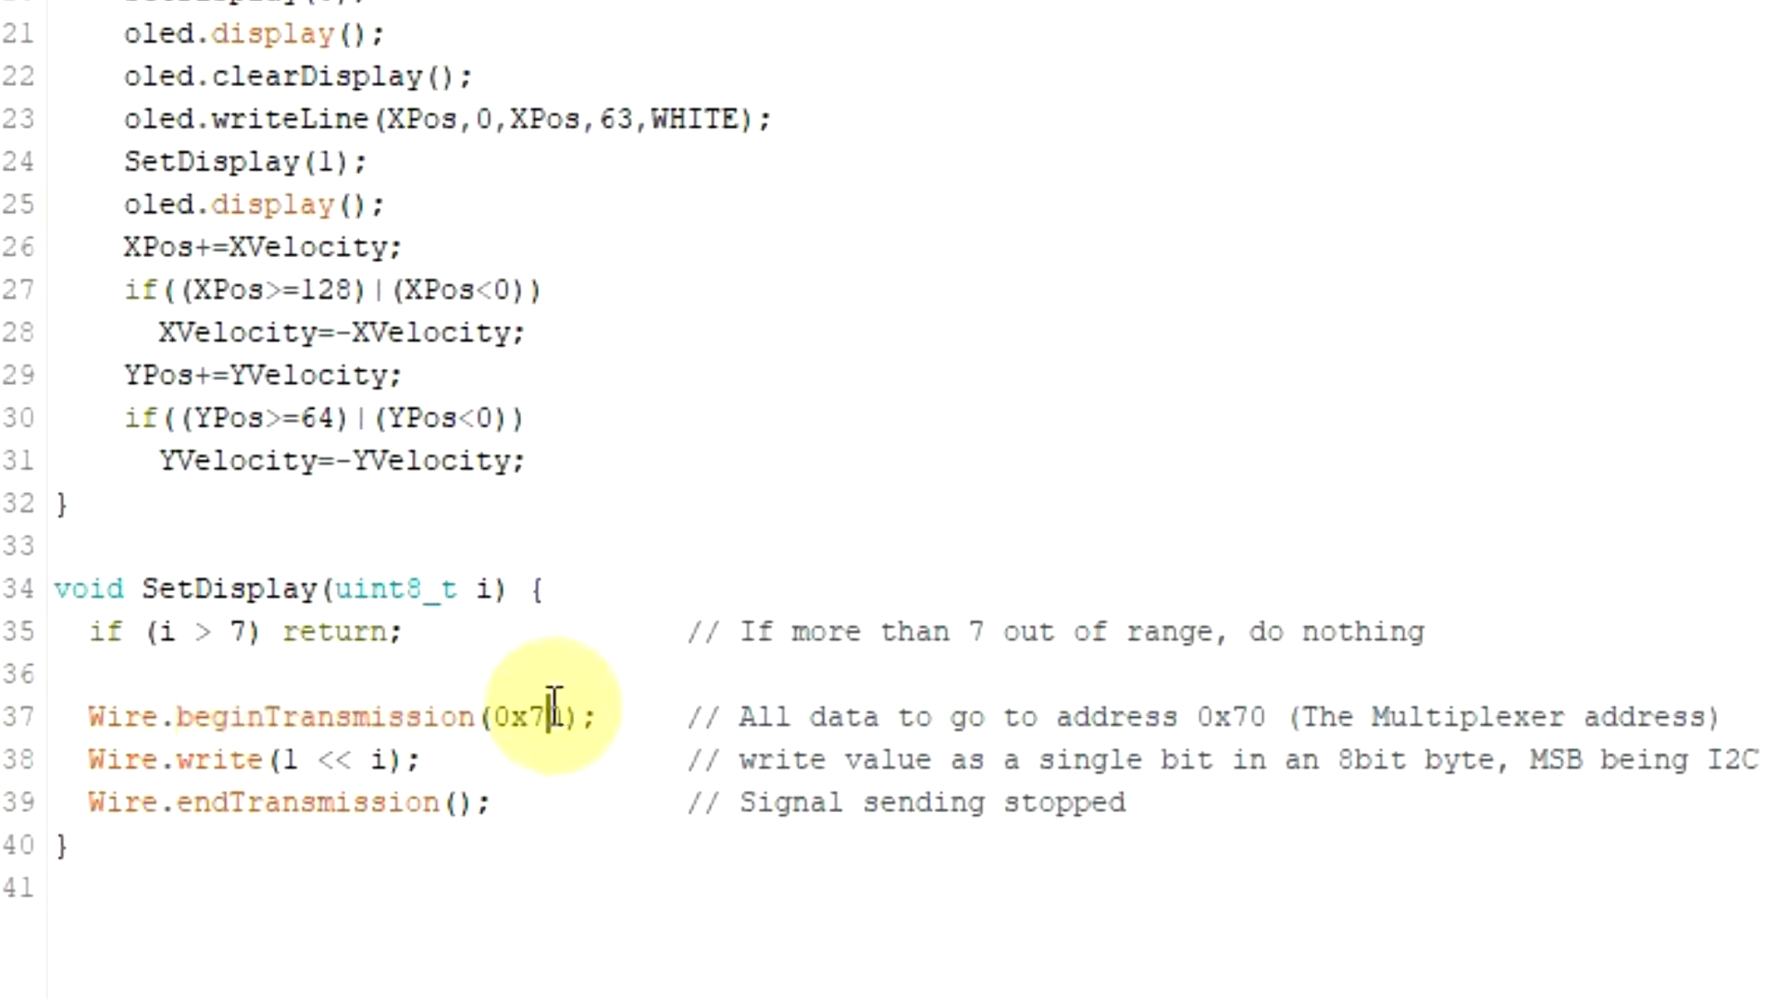
{"action": "double_click", "coordinate": [528, 714]}
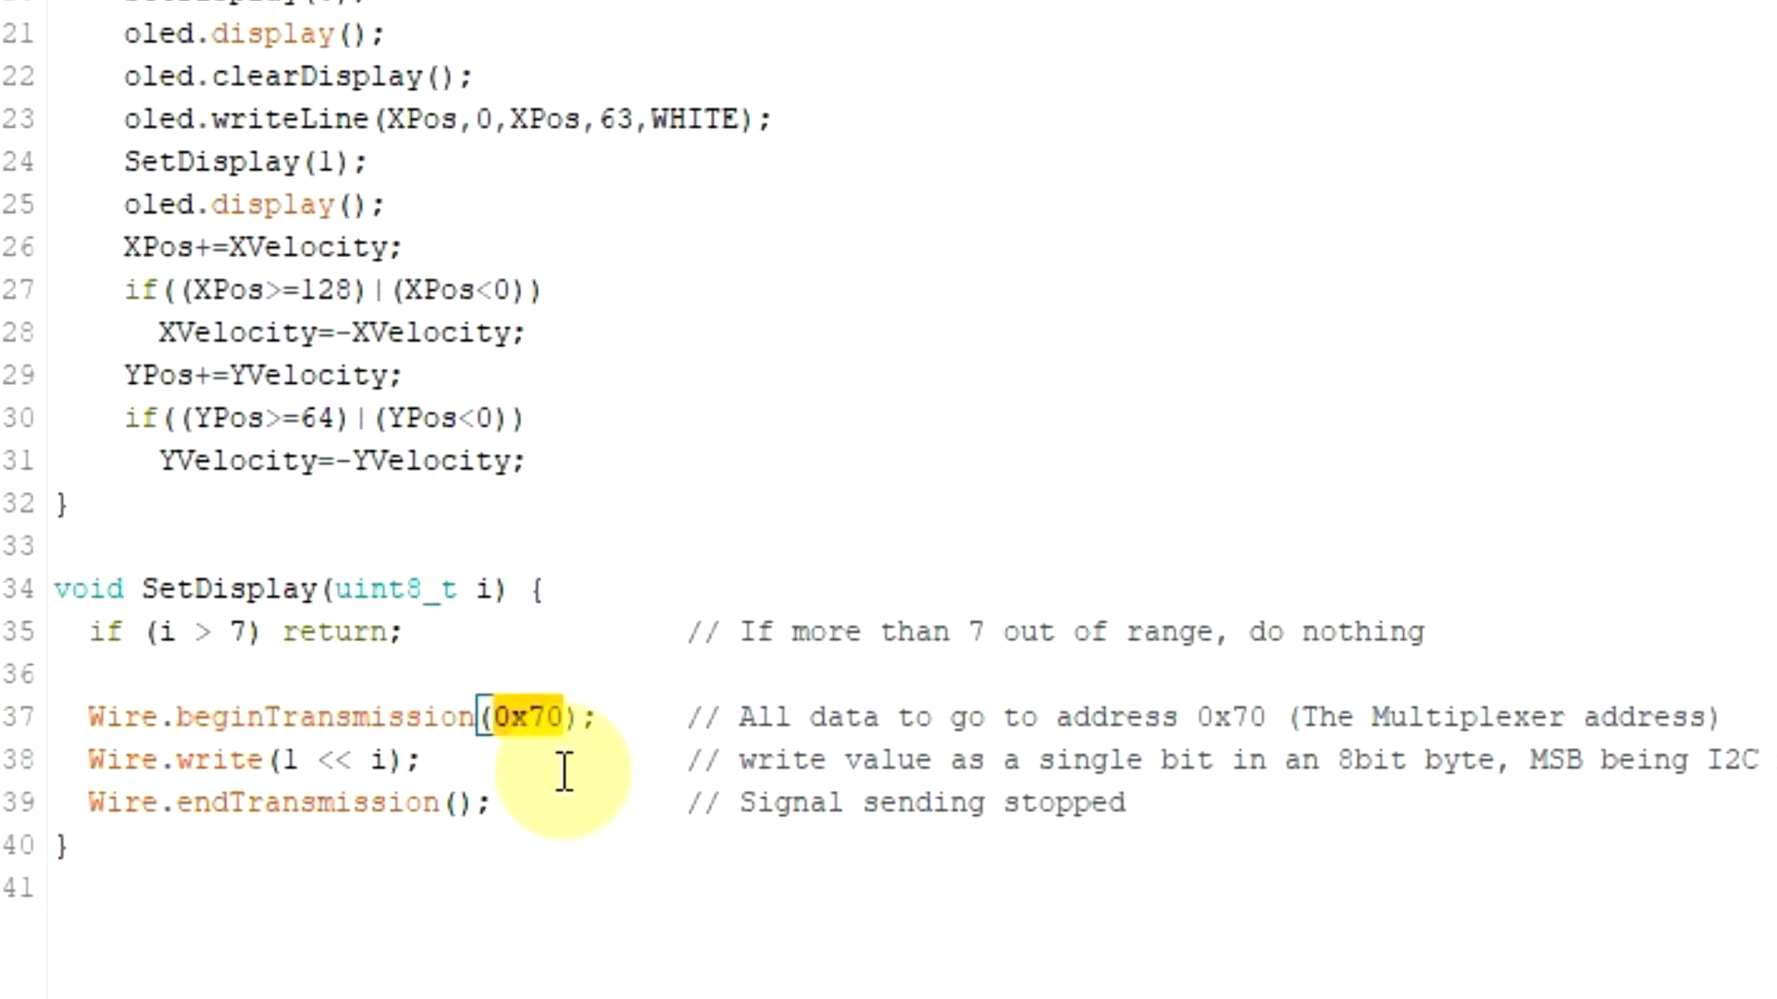
{"action": "mouse_move", "coordinate": [211, 739]}
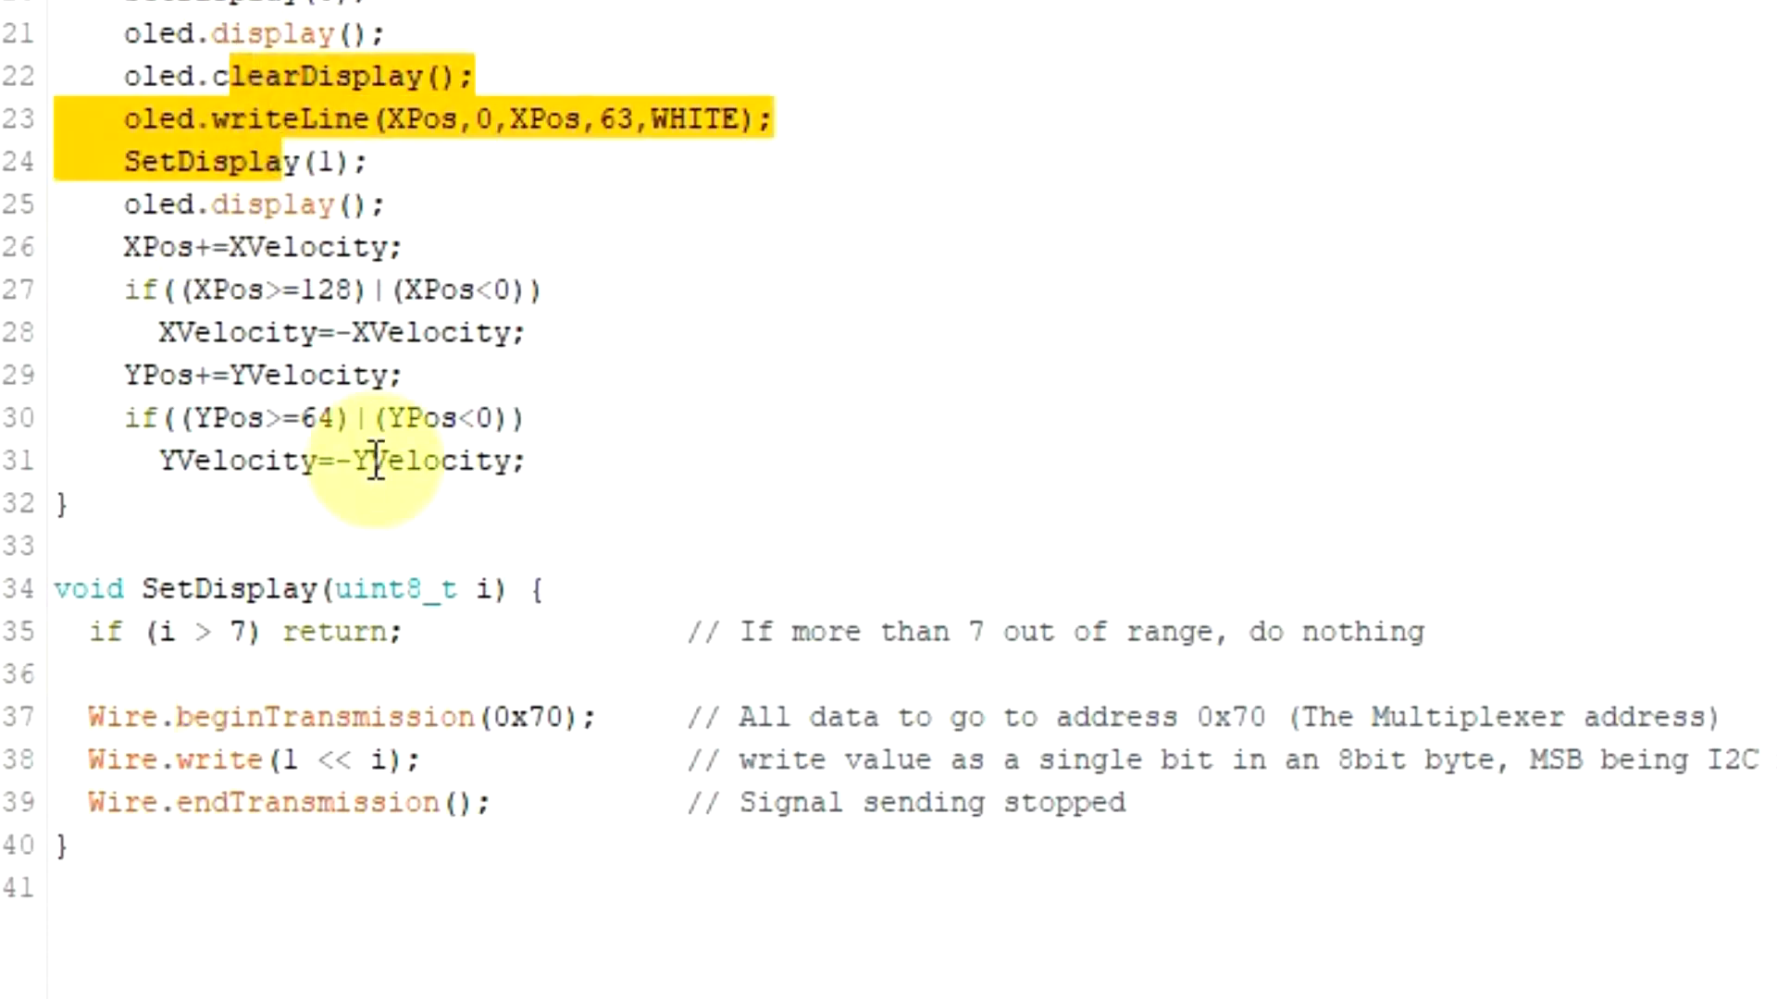
{"action": "double_click", "coordinate": [259, 718]}
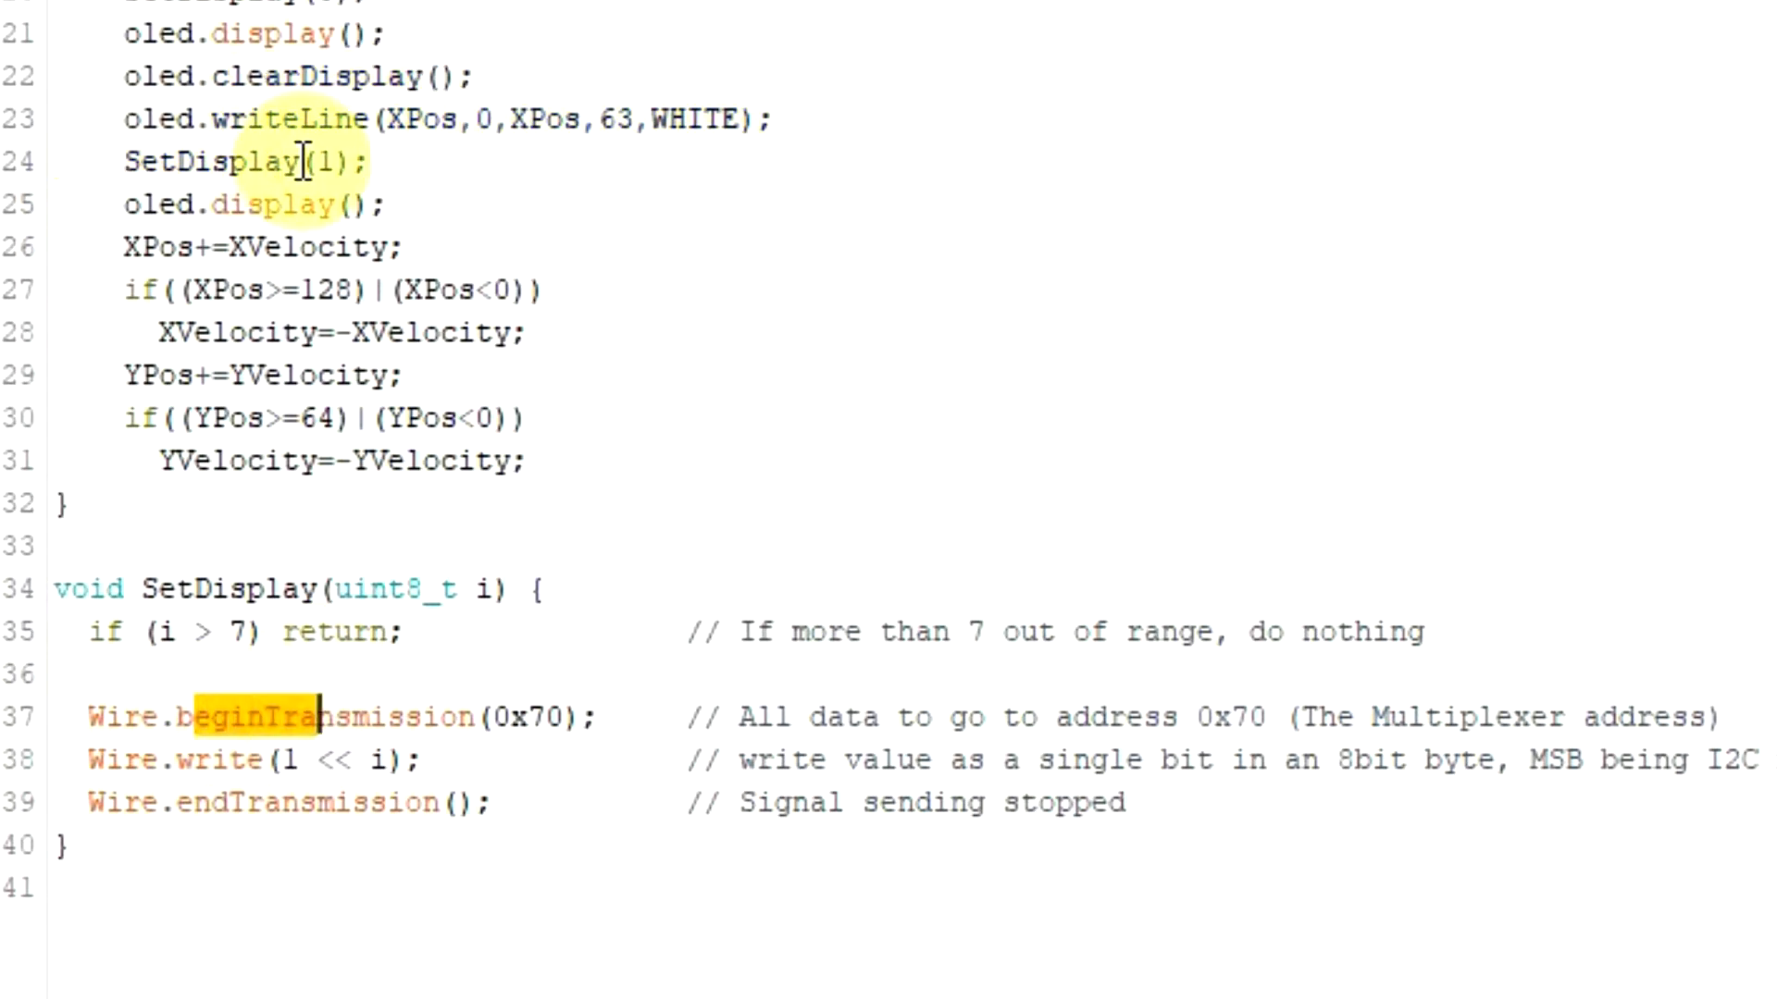
{"action": "mouse_move", "coordinate": [540, 631]}
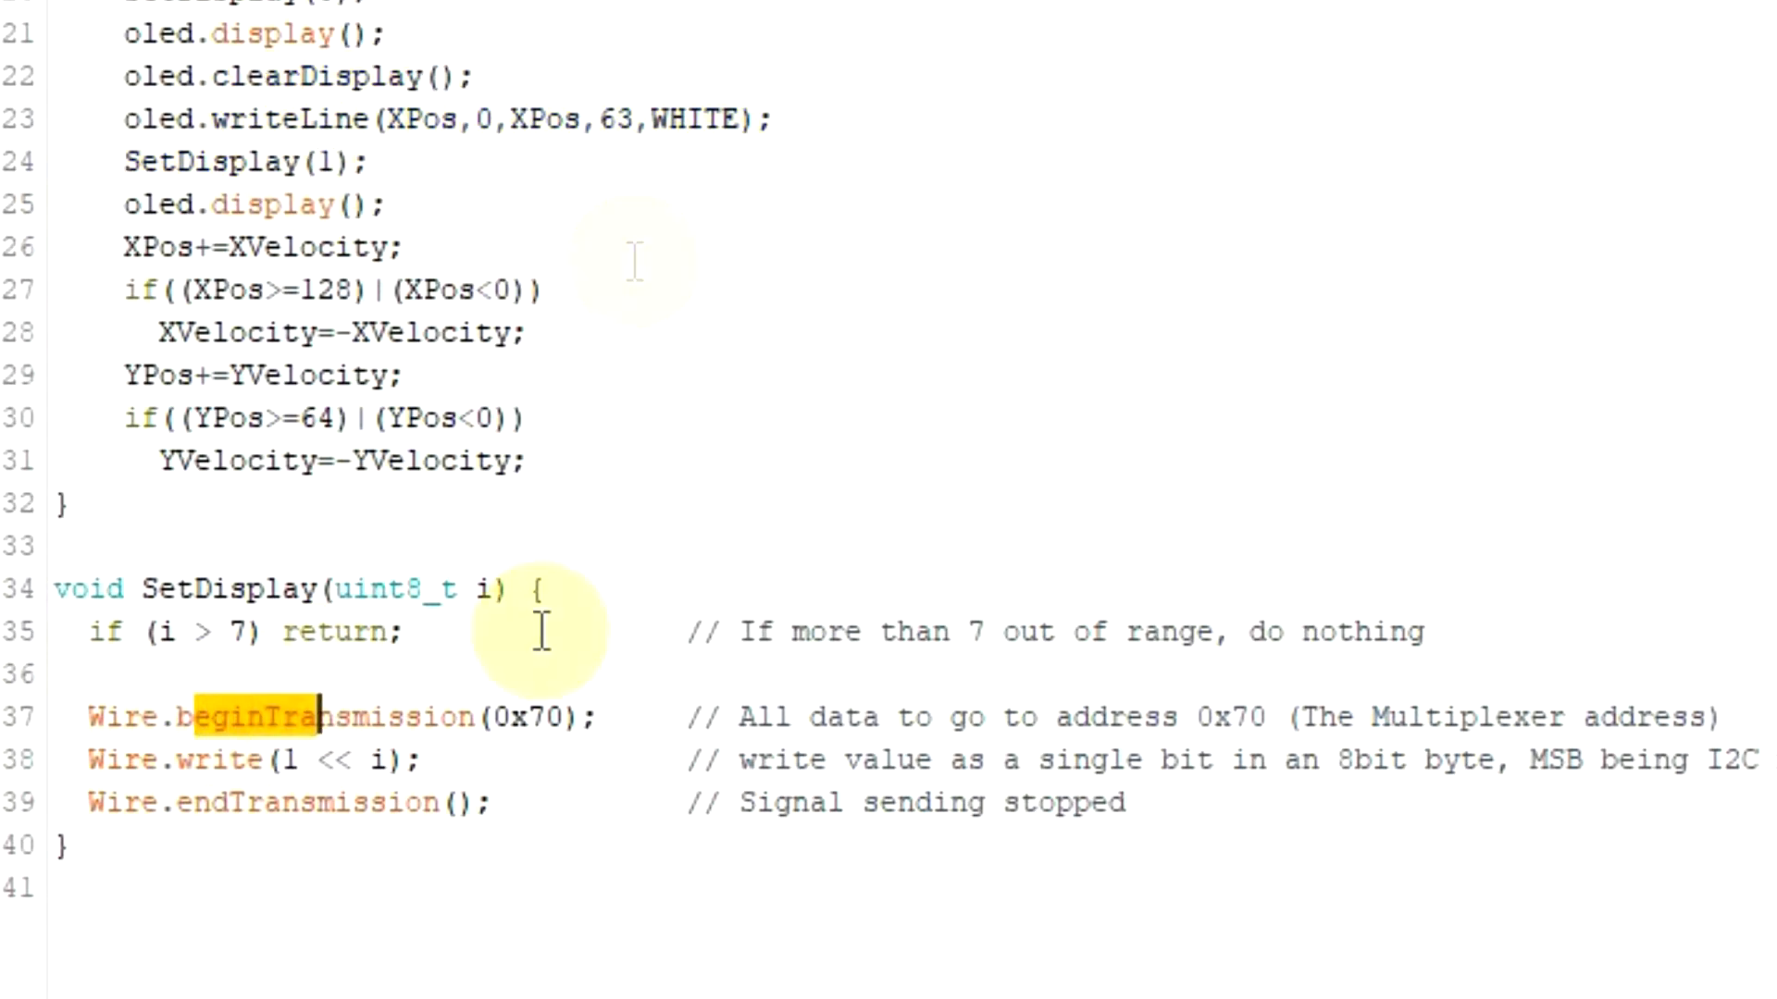
{"action": "mouse_move", "coordinate": [607, 740]}
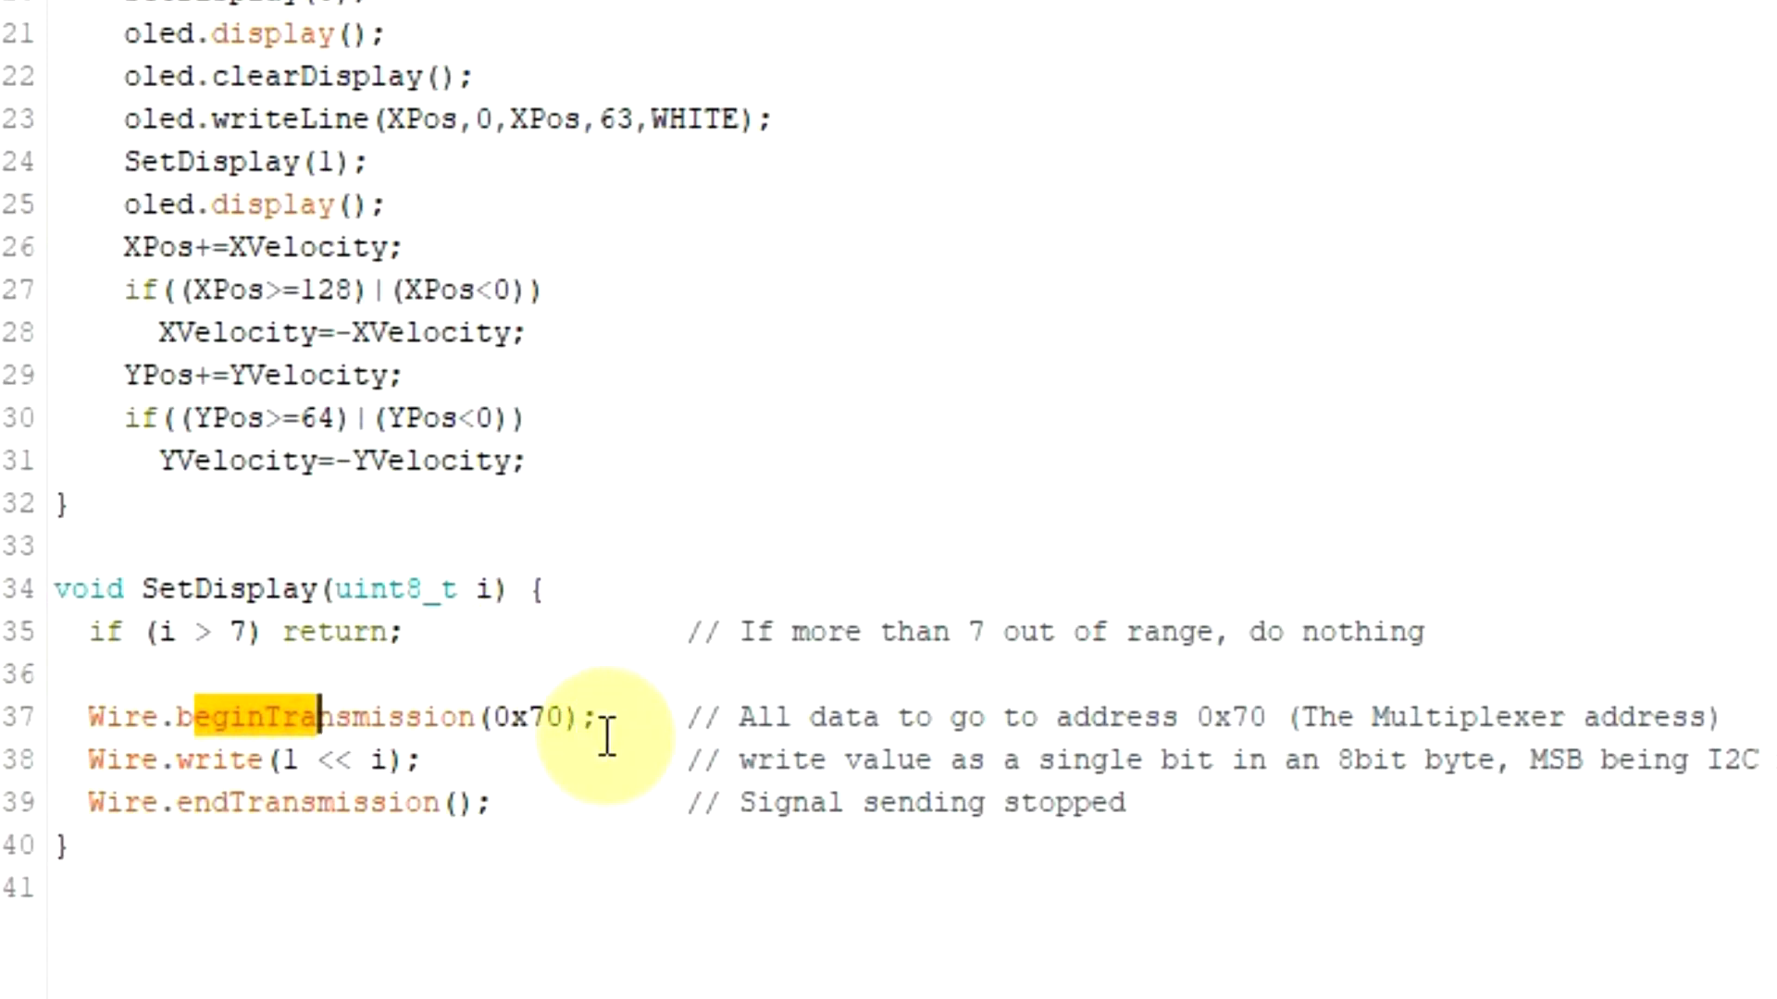
{"action": "left_click", "coordinate": [602, 717]}
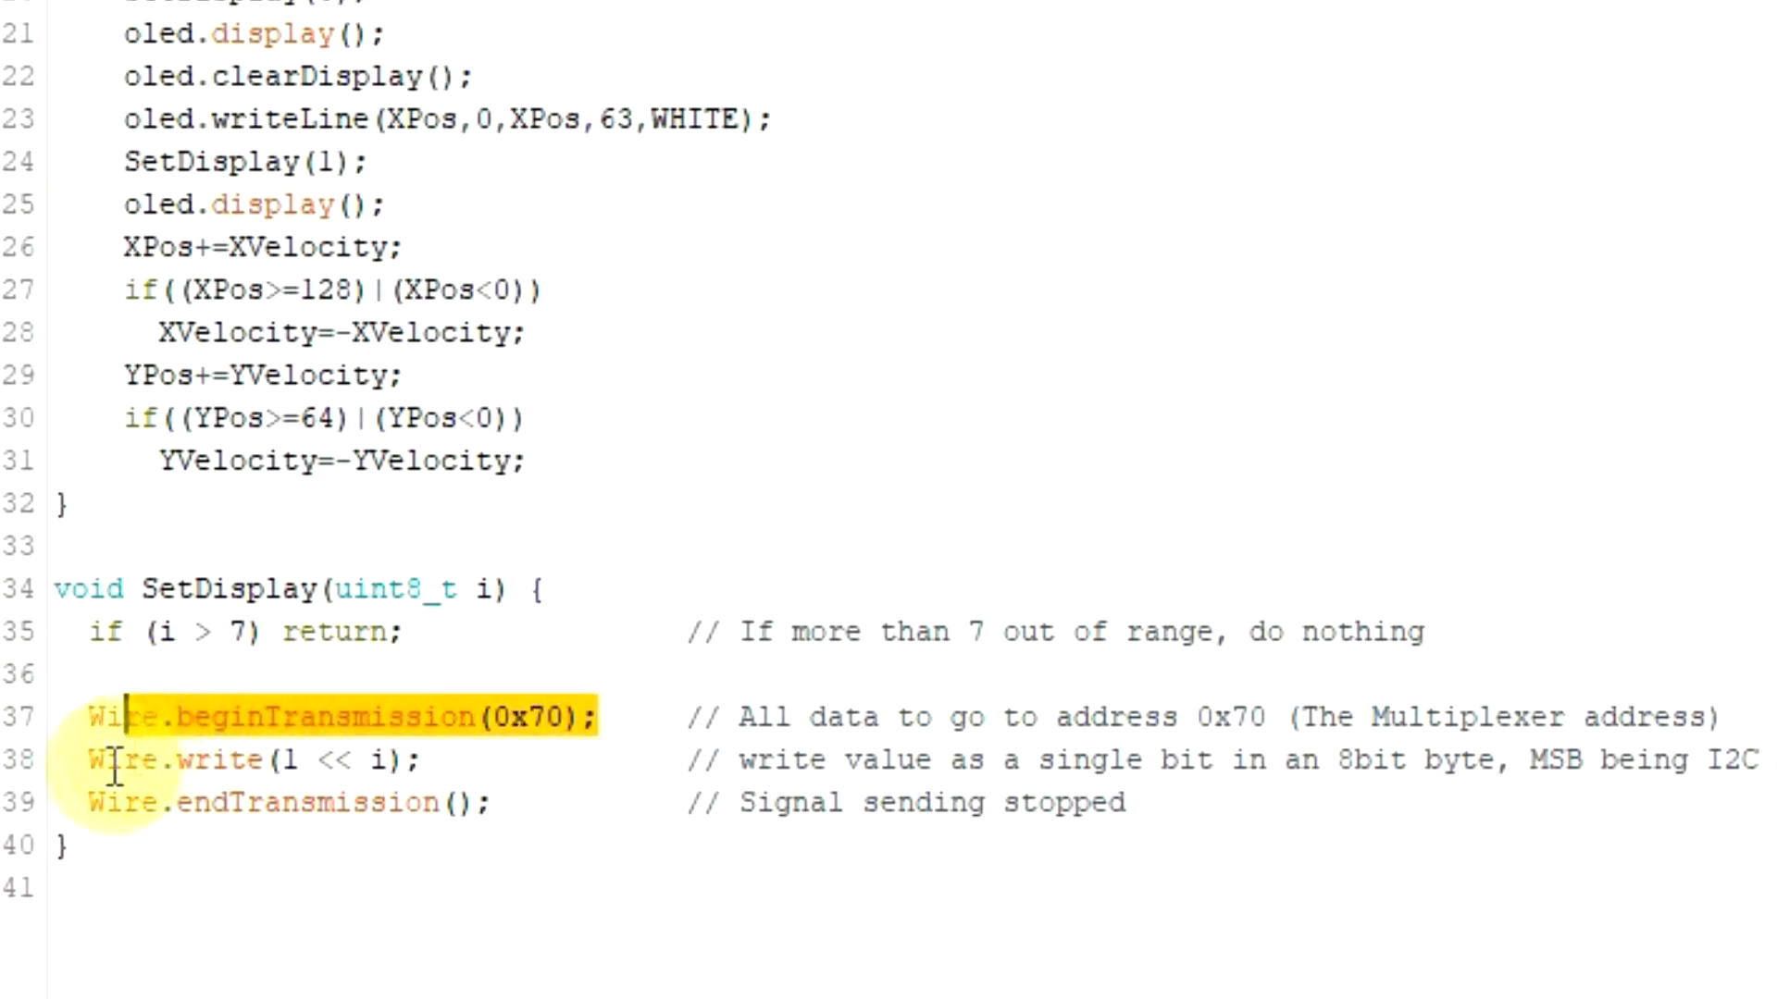
{"action": "mouse_move", "coordinate": [71, 759]}
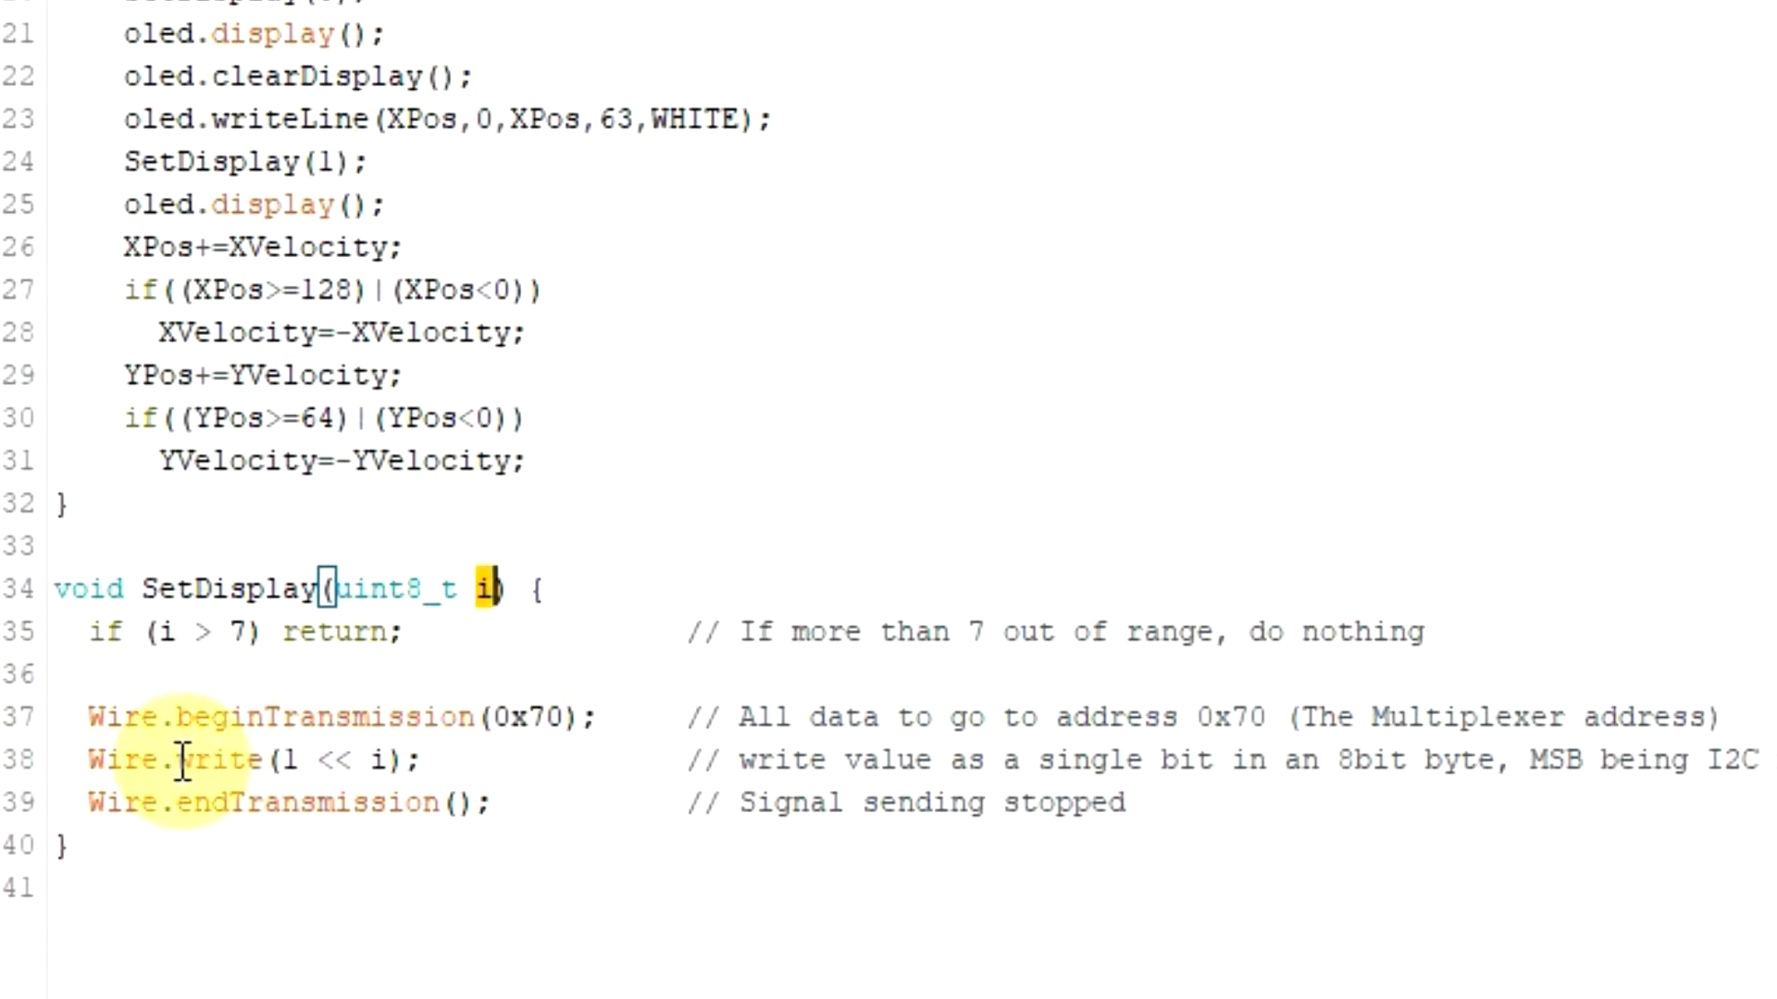
{"action": "double_click", "coordinate": [181, 761]}
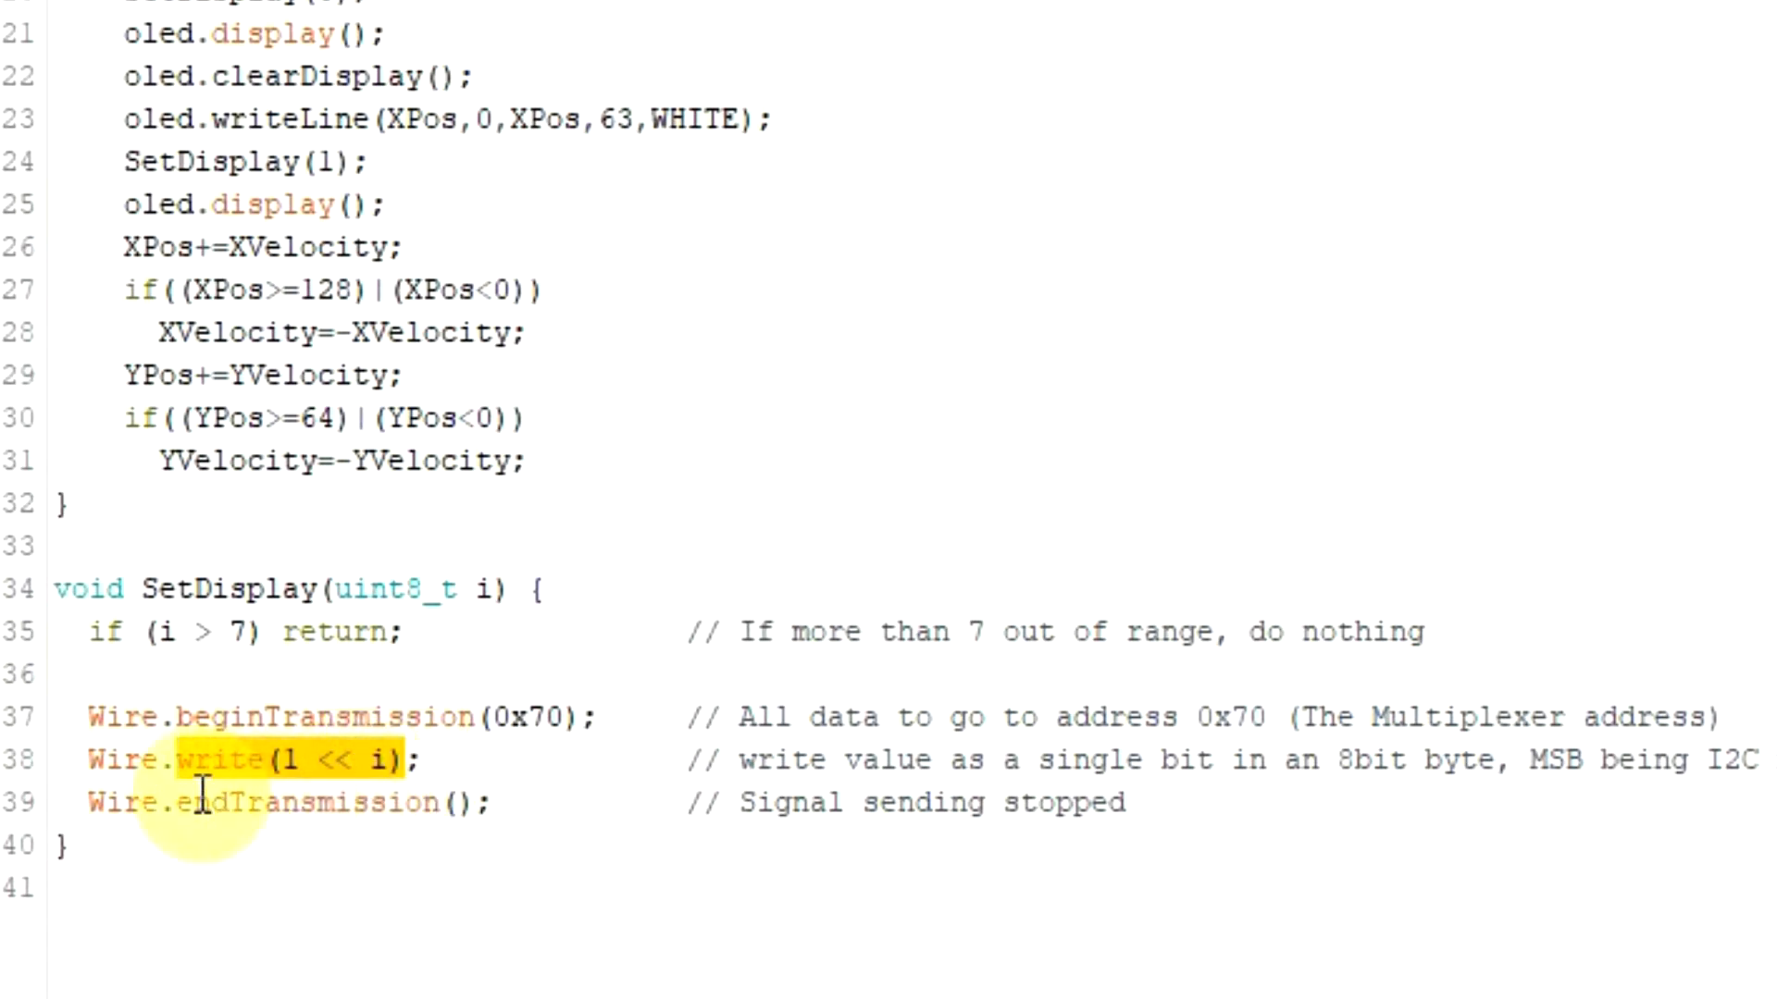
{"action": "left_click_drag", "start_coordinate": [198, 760], "coordinate": [544, 801]}
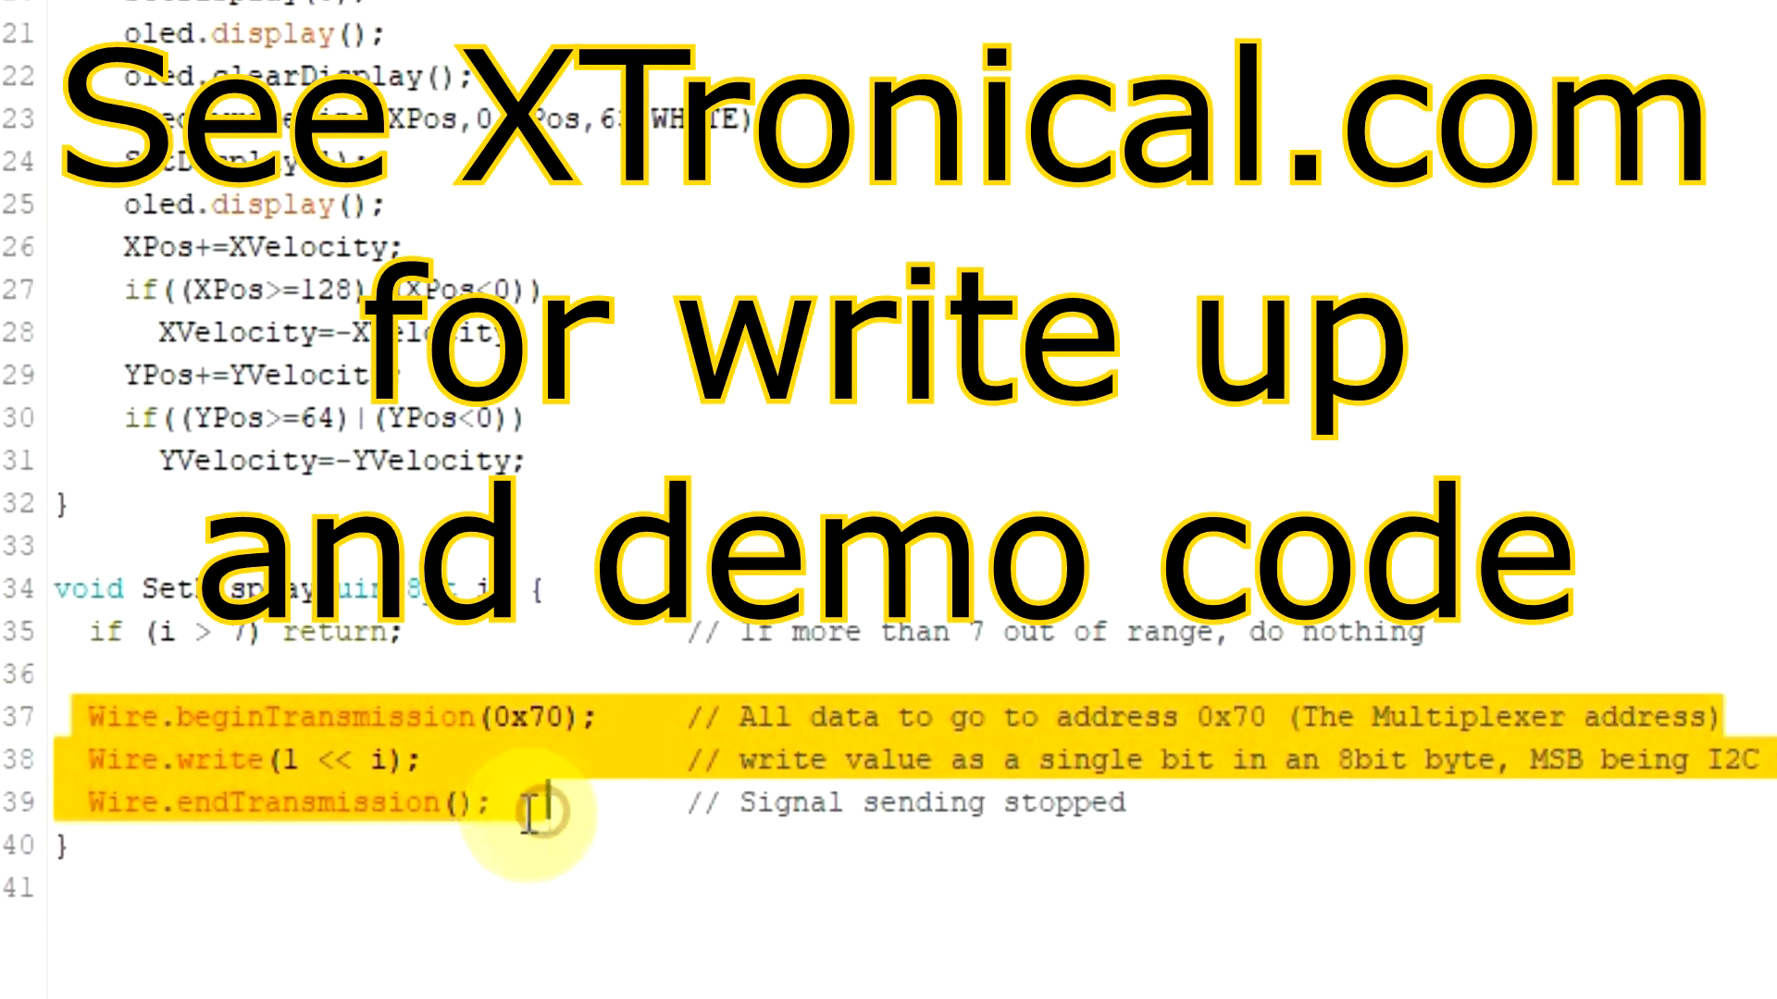
{"action": "double_click", "coordinate": [263, 801]}
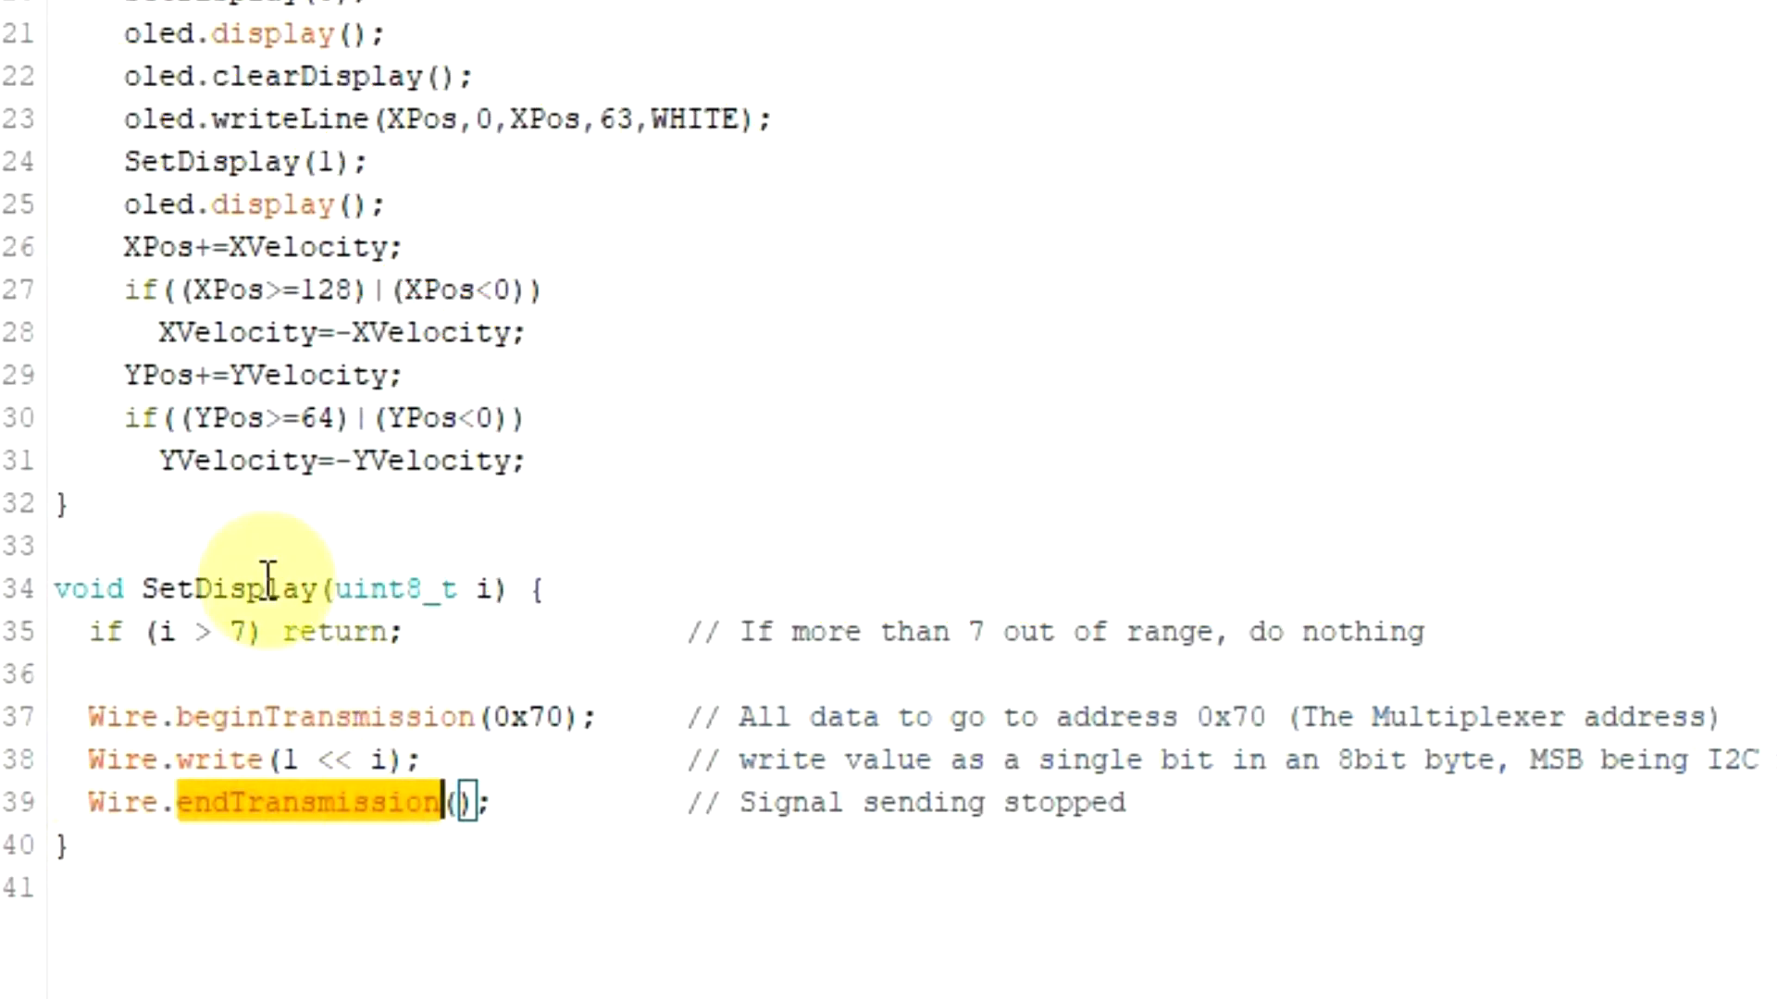